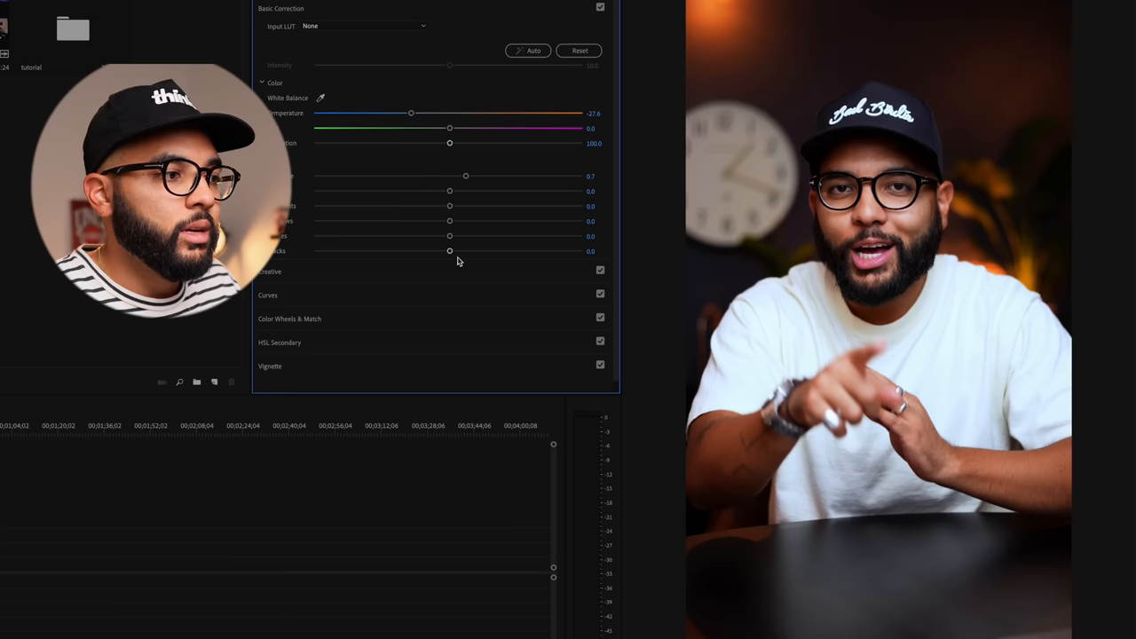
Step: Show the Vertical project's six imported vertical clips in the Project panel
{"action": "left_click_drag", "start_coordinate": [449, 251], "coordinate": [408, 251]}
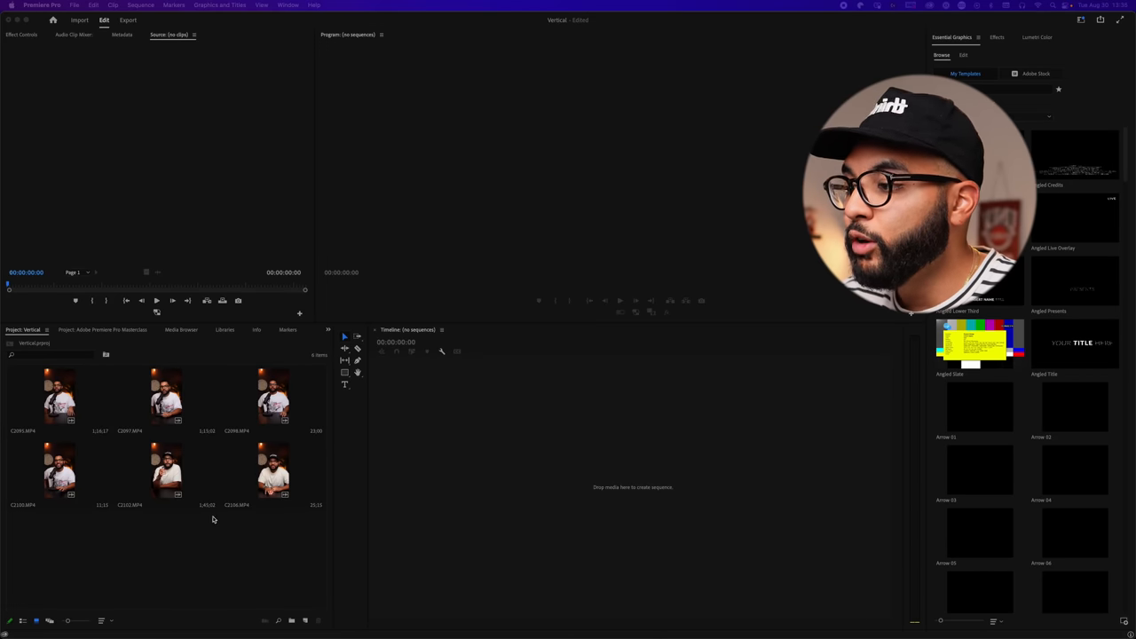
Step: Preview C2097.MP4 in the Source Monitor and start a new sequence from the Project panel
{"action": "left_click", "coordinate": [58, 397]}
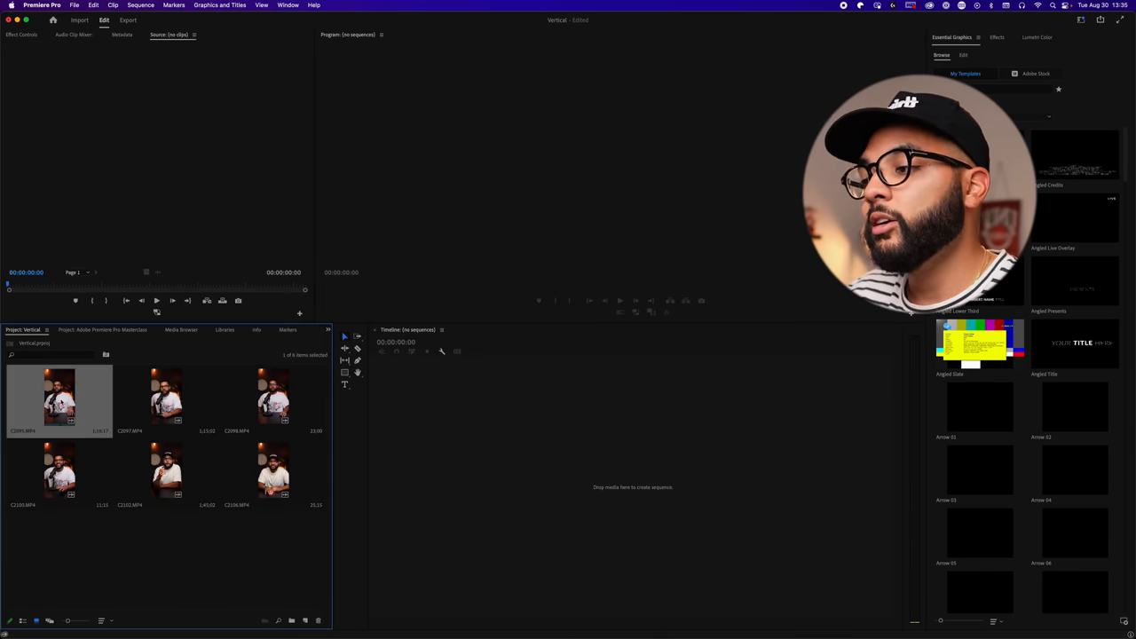
{"action": "double_click", "coordinate": [166, 395]}
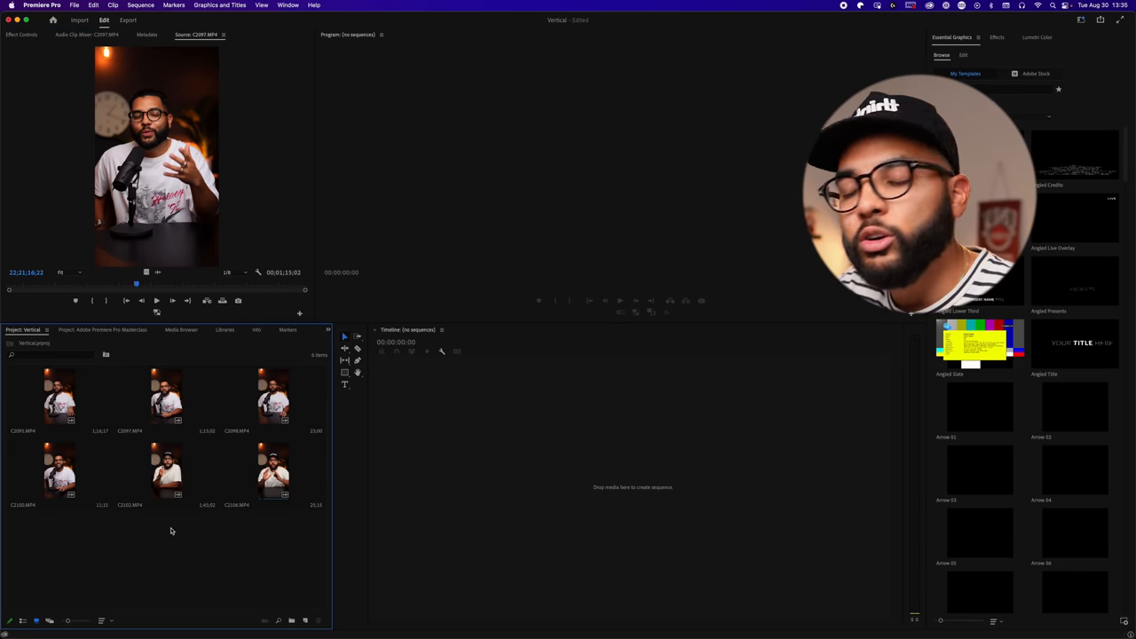
{"action": "right_click", "coordinate": [172, 530]}
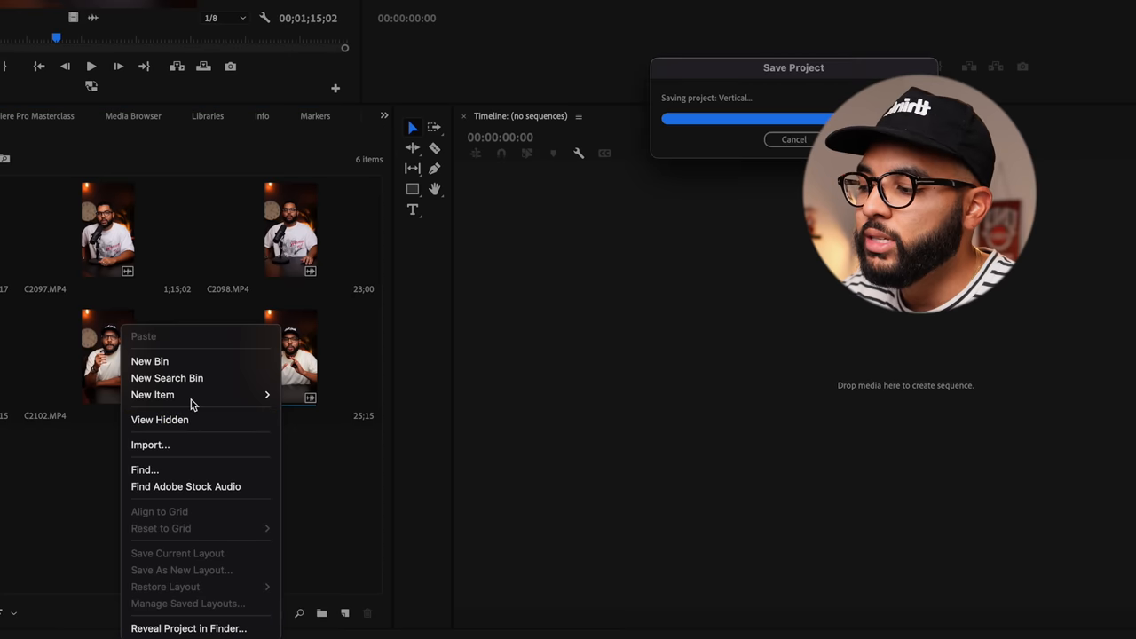
{"action": "mouse_move", "coordinate": [152, 395]}
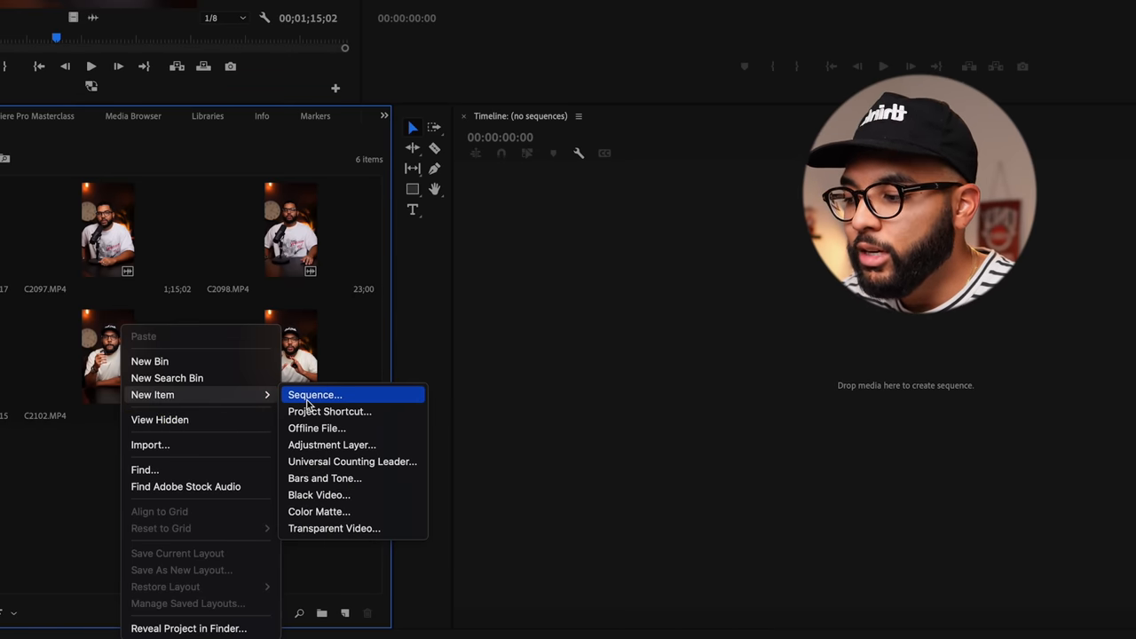
{"action": "left_click", "coordinate": [314, 395]}
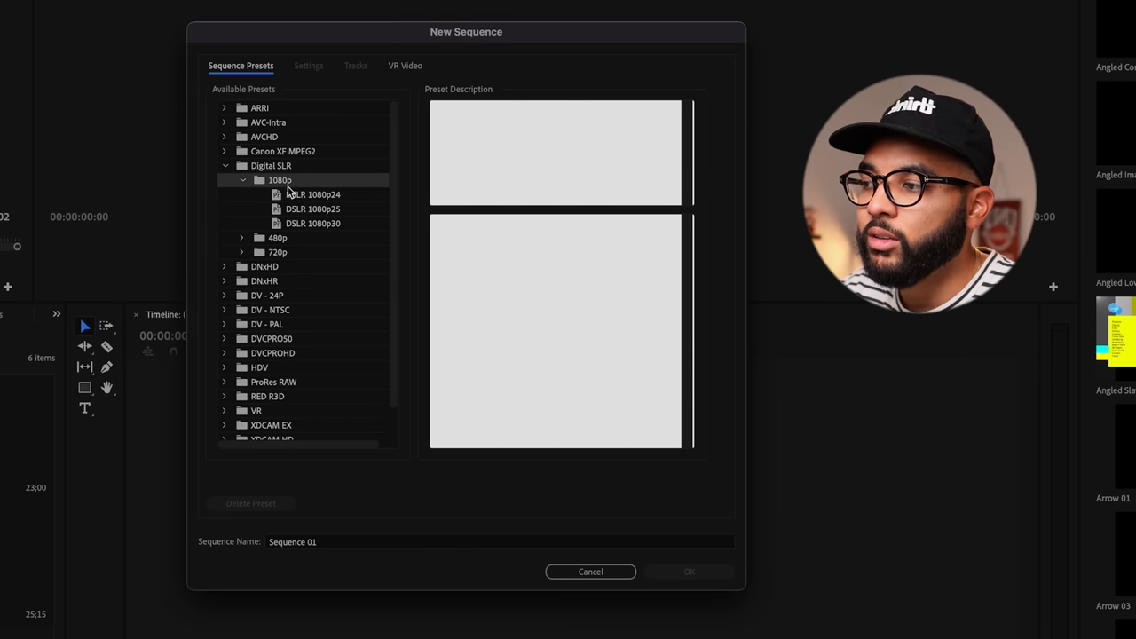
Step: Choose the DSLR 1080p24 preset and set the frame size to 1080 × 1920
{"action": "left_click", "coordinate": [313, 193]}
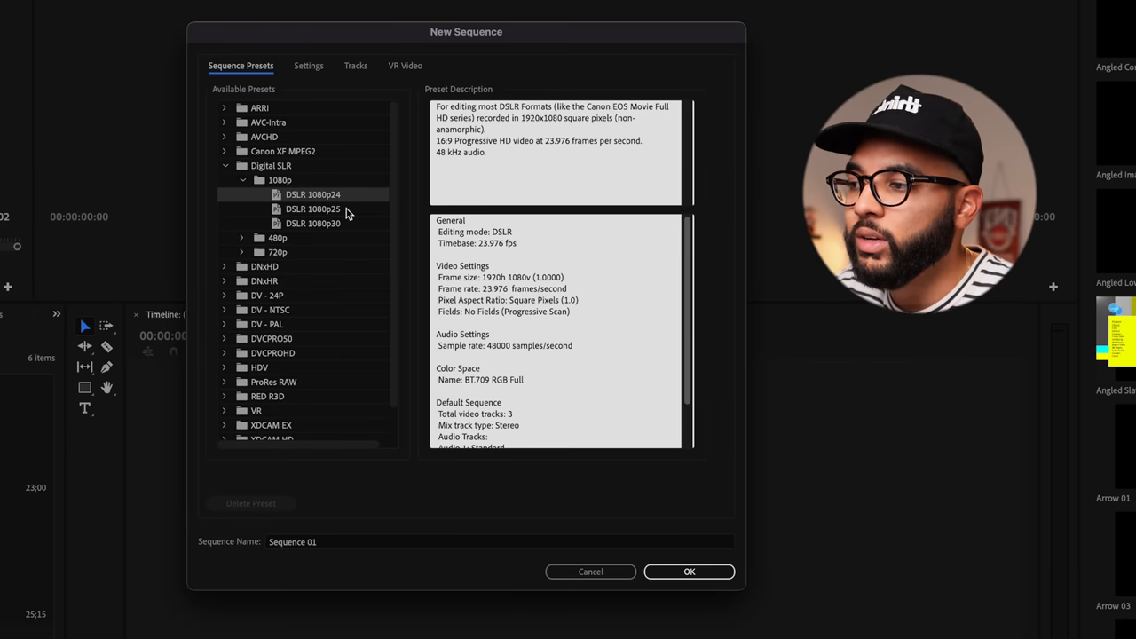
{"action": "mouse_move", "coordinate": [321, 88]}
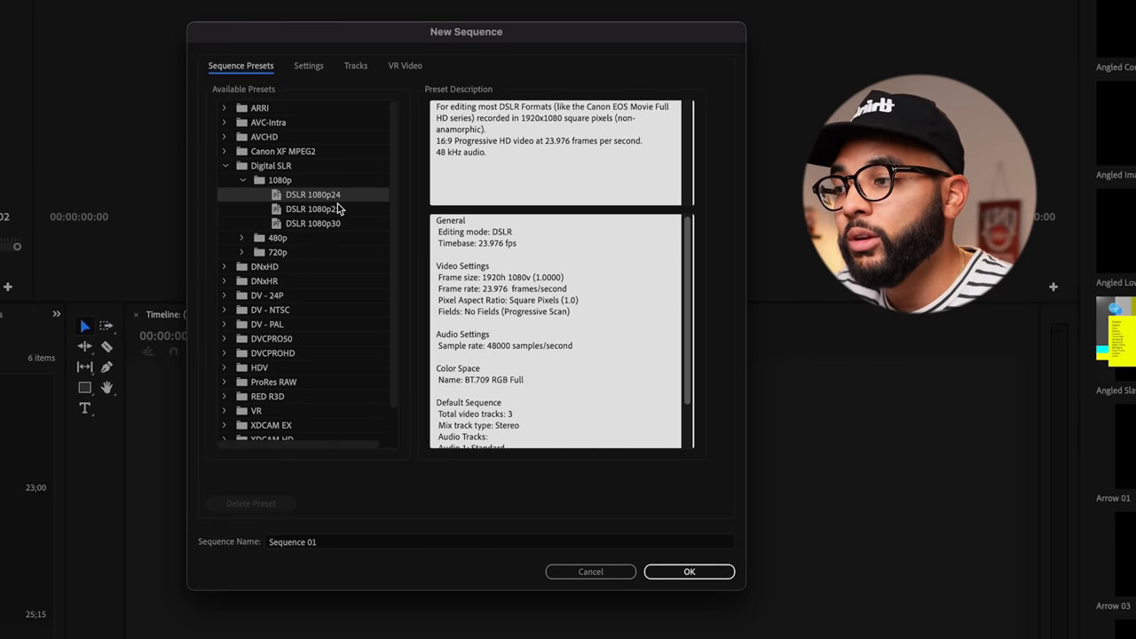
{"action": "left_click", "coordinate": [308, 65]}
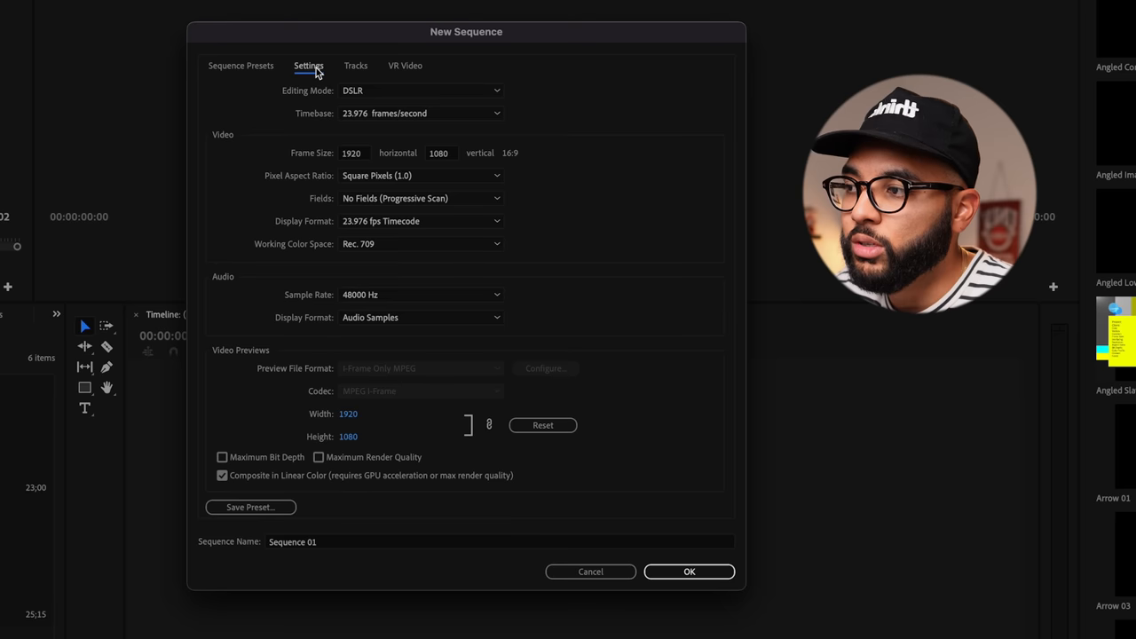
{"action": "mouse_move", "coordinate": [299, 187]}
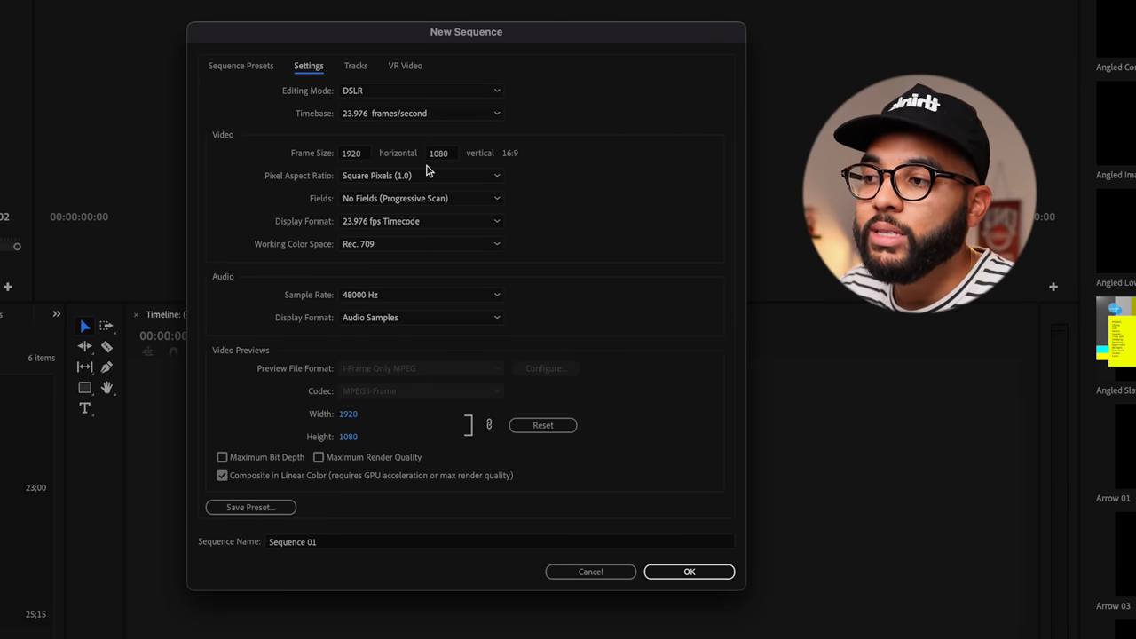
{"action": "left_click", "coordinate": [351, 152]}
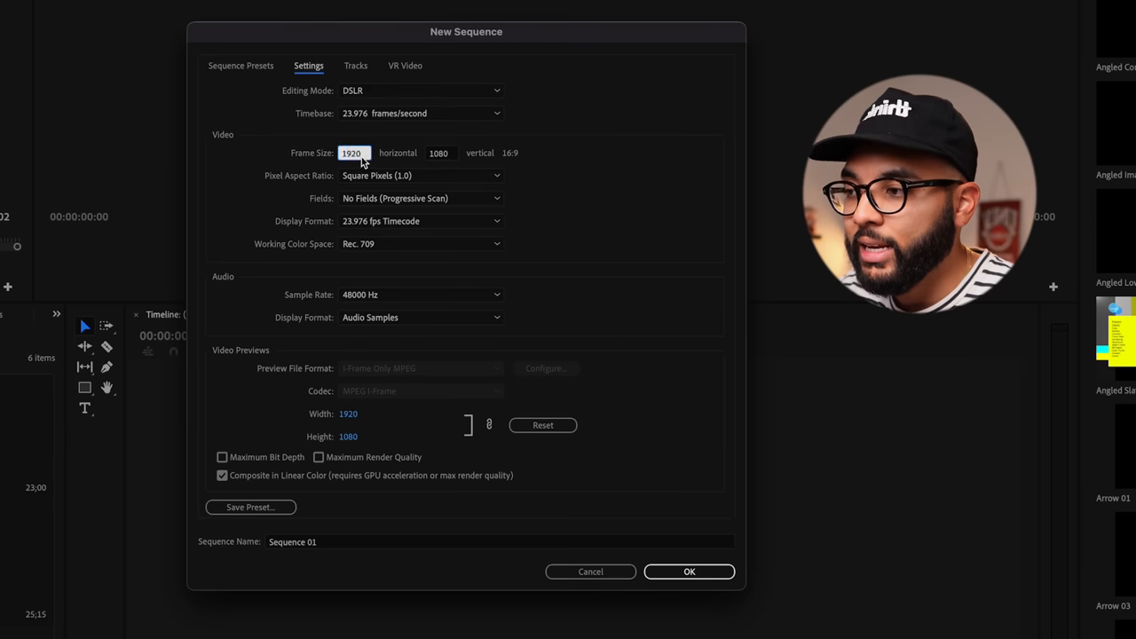
{"action": "type", "text": "1080"}
{"action": "left_click", "coordinate": [442, 153]}
{"action": "type", "text": "1920"}
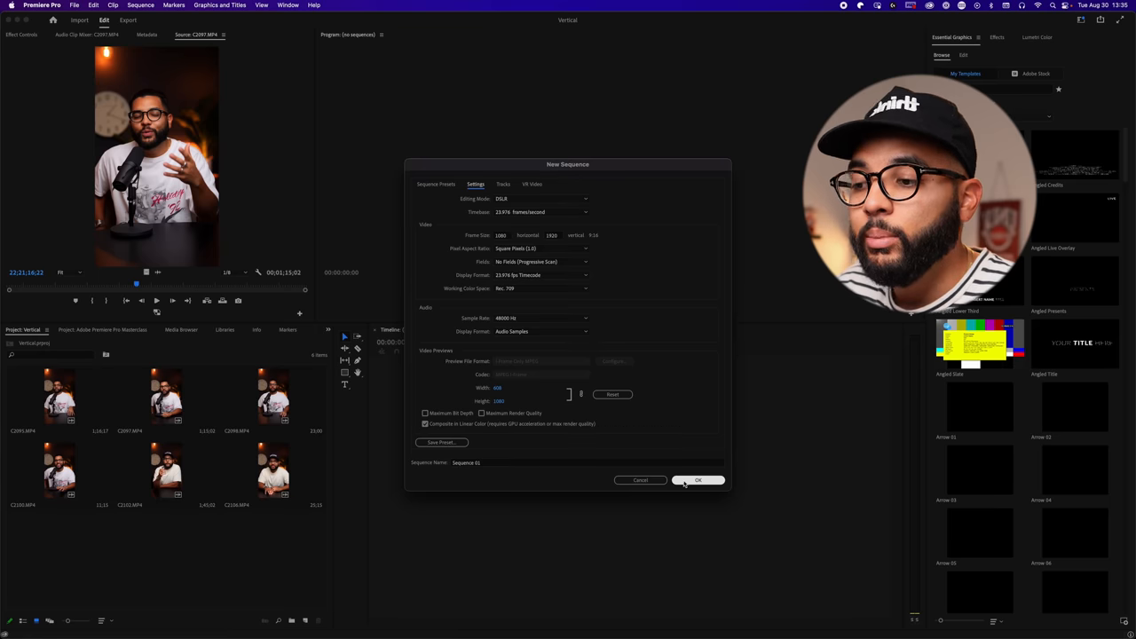
Step: Build sequence C2106 from clip C2106.MP4 and preview the clip
{"action": "left_click", "coordinate": [697, 480]}
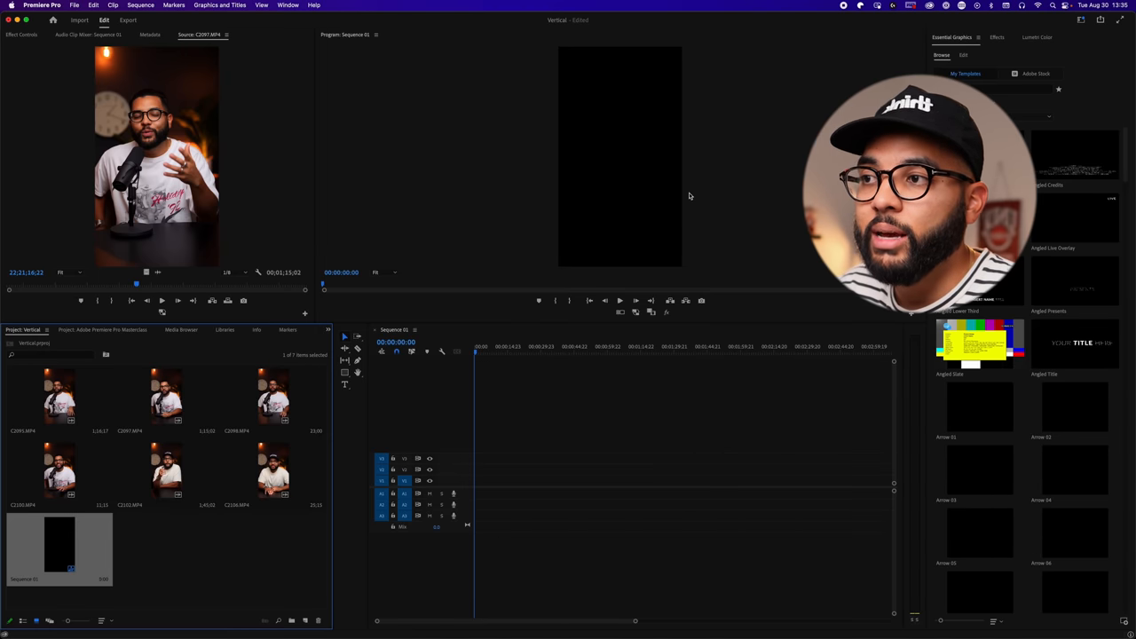
{"action": "mouse_move", "coordinate": [588, 229]}
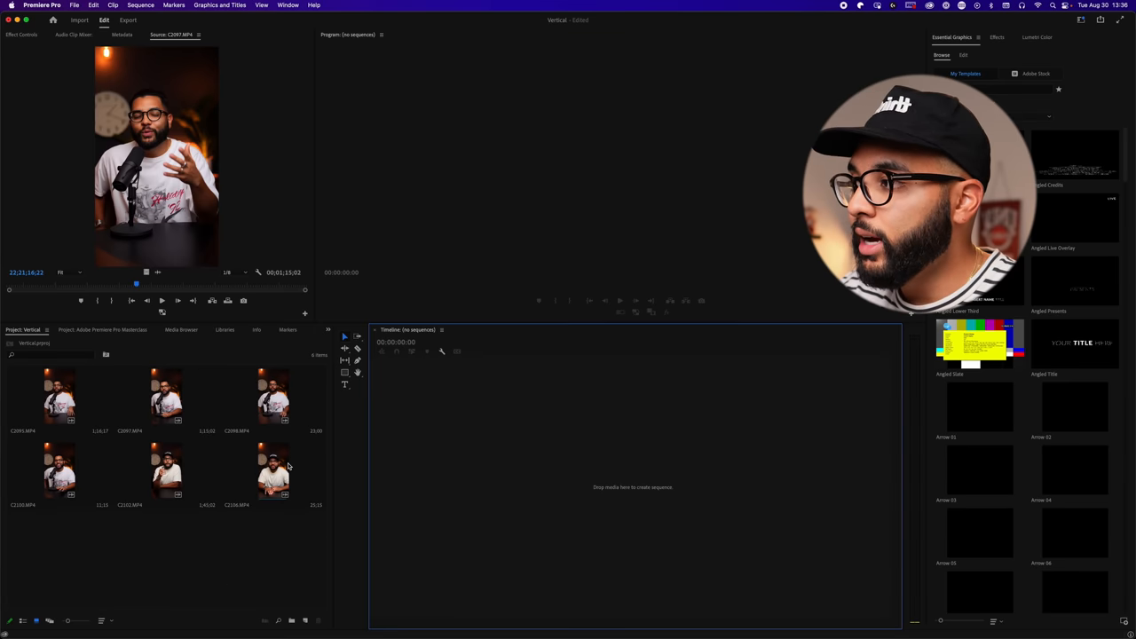
{"action": "double_click", "coordinate": [273, 470]}
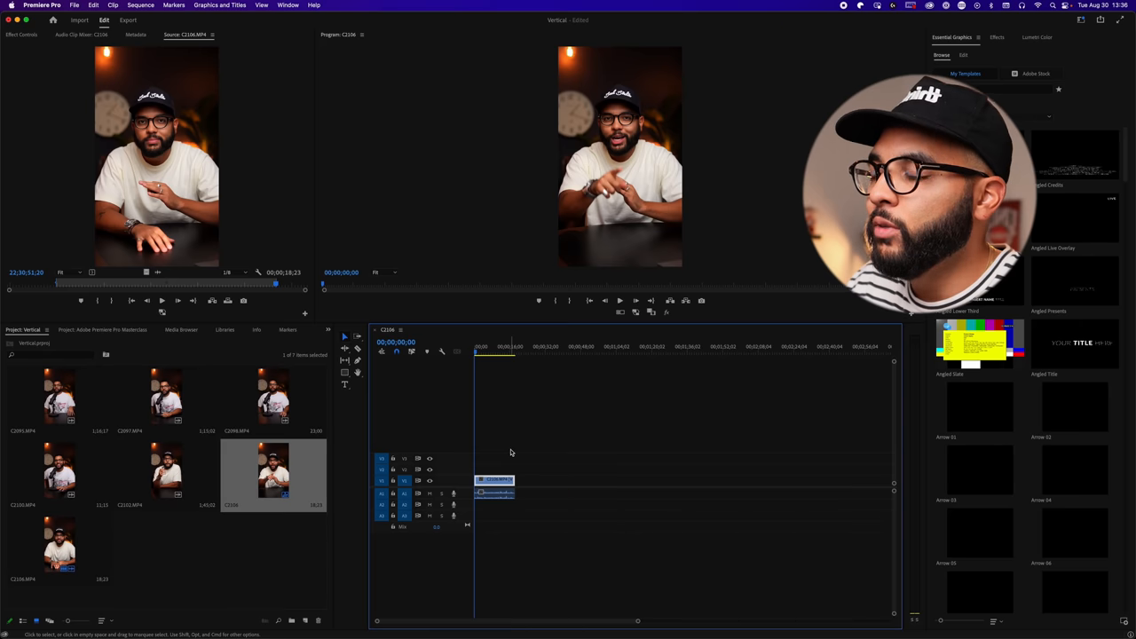
Step: Switch to the Vertical workspace and show the Lumetri Color and Effect Controls panels
{"action": "left_click", "coordinate": [288, 6]}
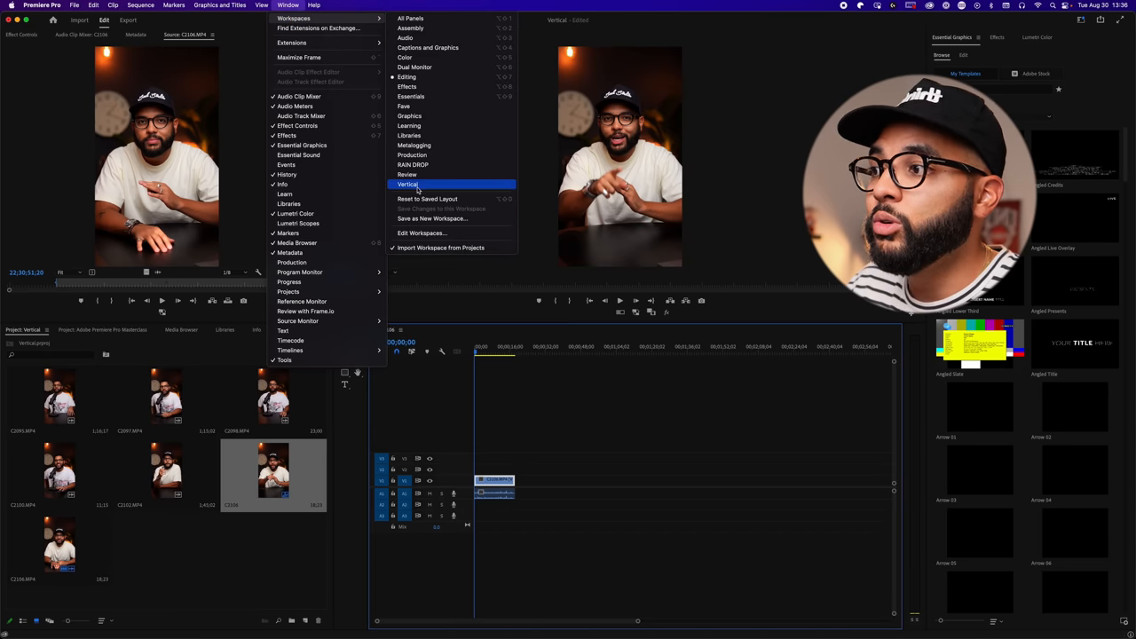
{"action": "left_click", "coordinate": [406, 185]}
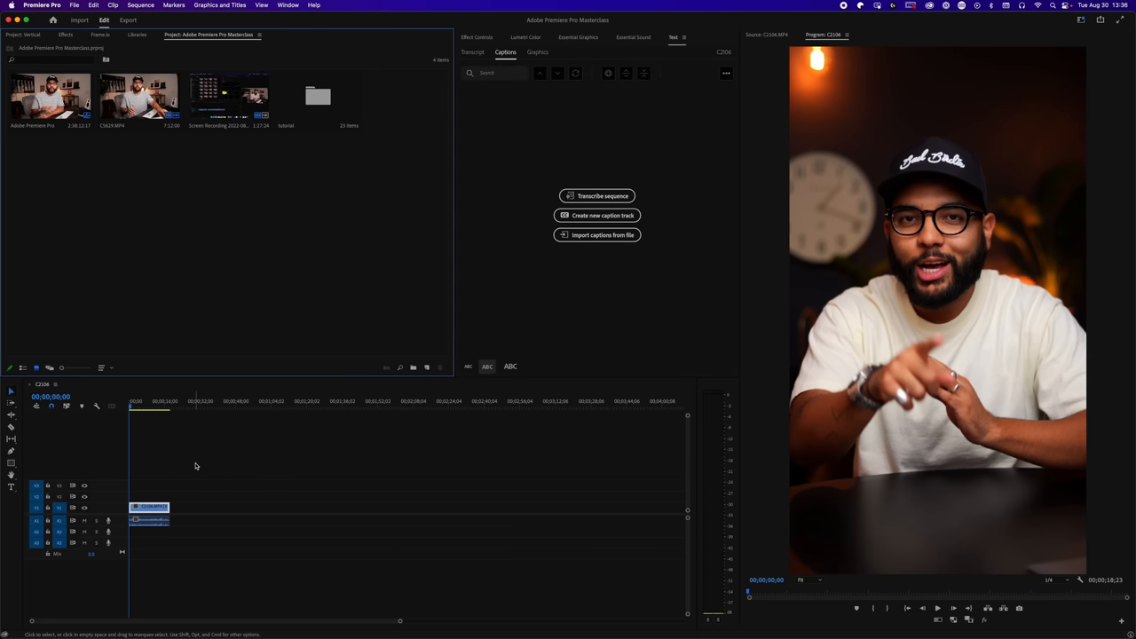
{"action": "left_click", "coordinate": [525, 38]}
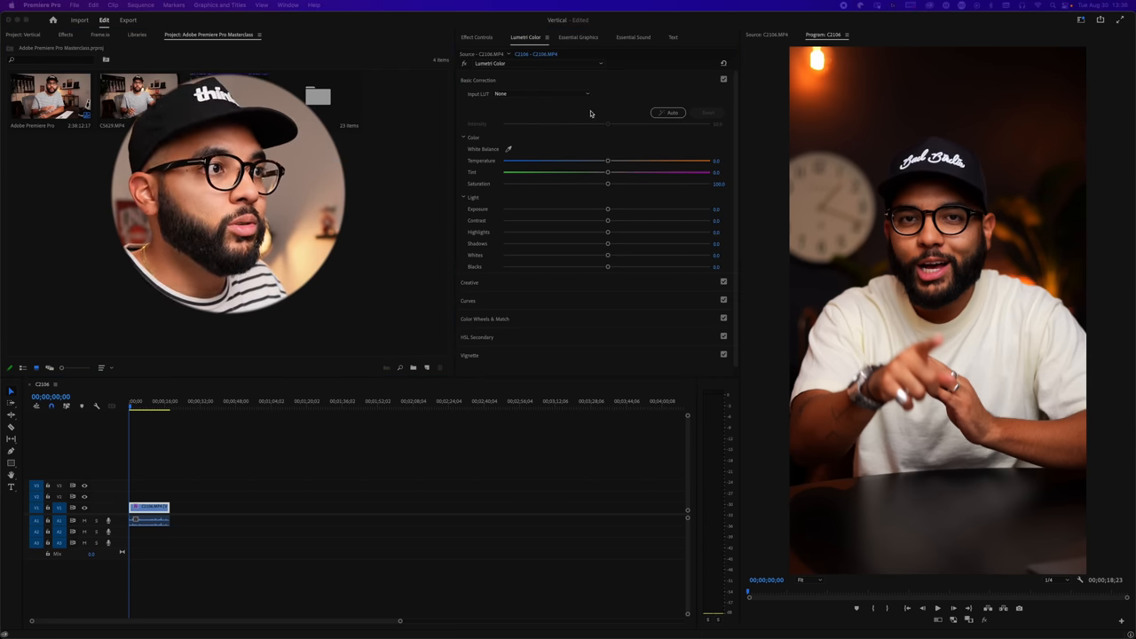
{"action": "left_click", "coordinate": [476, 36]}
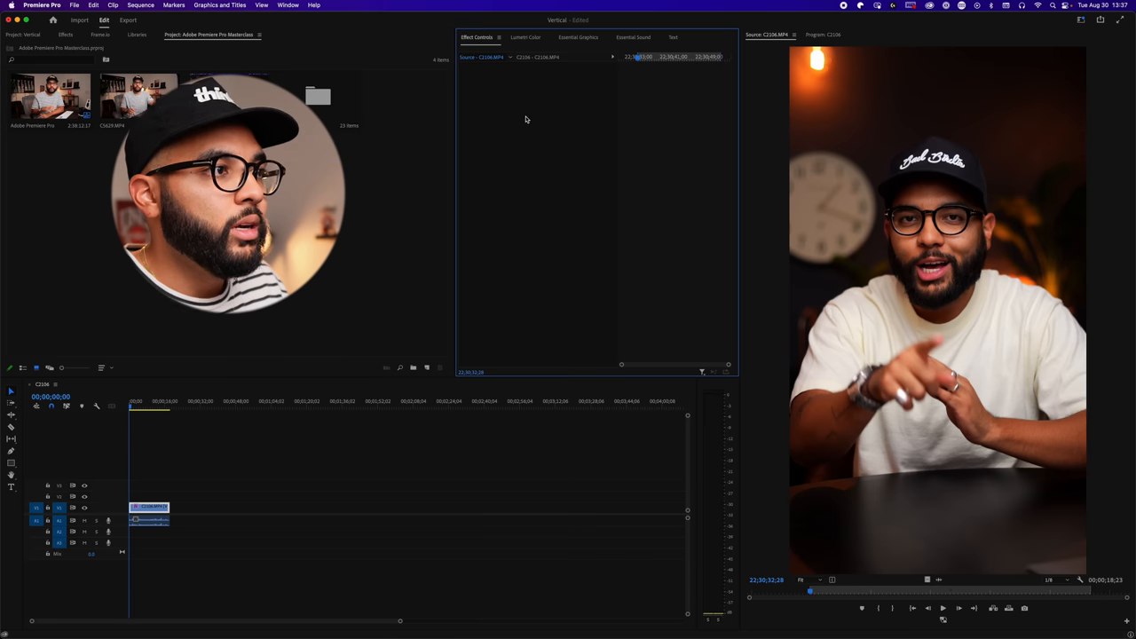
Step: Cool C2106 to temperature -27.6, raise exposure to 0.7 and deepen the blacks
{"action": "left_click", "coordinate": [525, 38]}
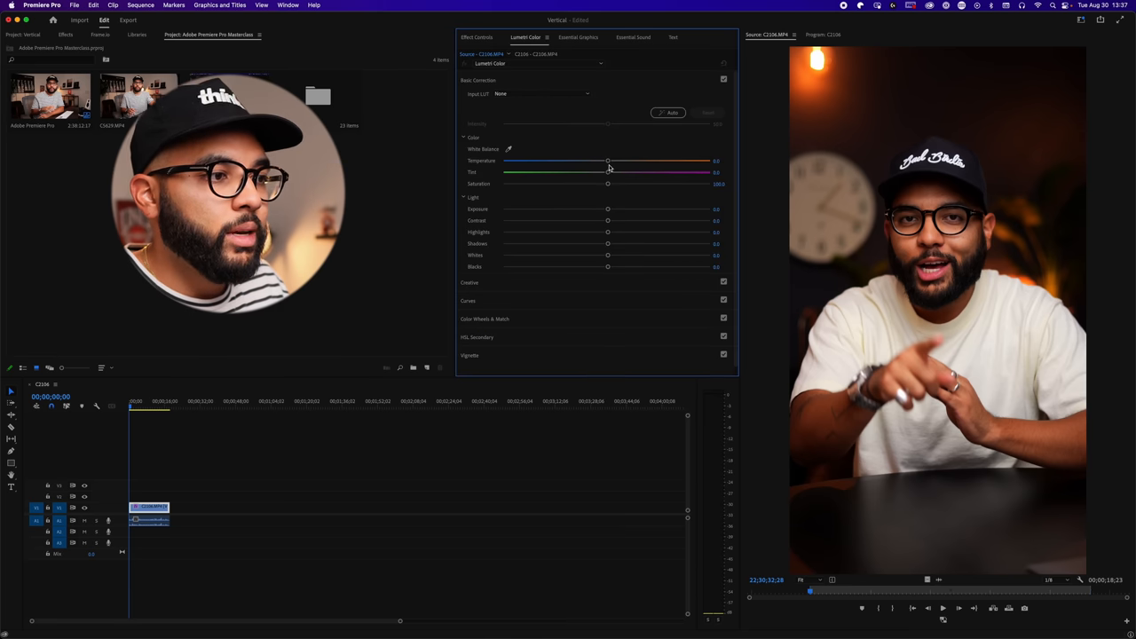
{"action": "left_click_drag", "start_coordinate": [607, 161], "coordinate": [592, 161]}
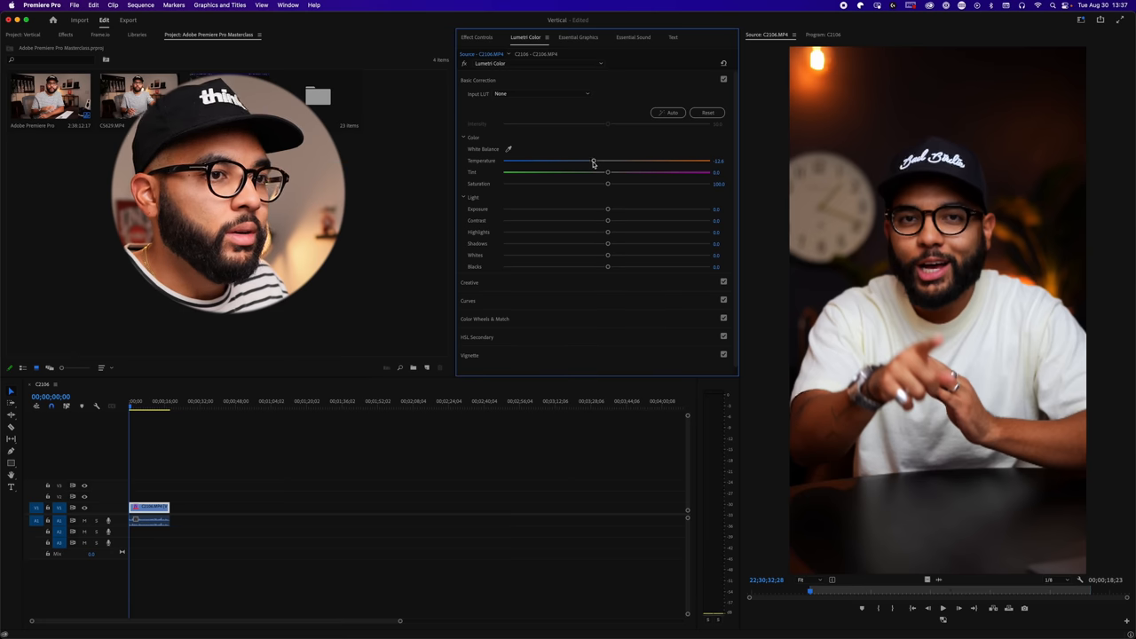
{"action": "left_click_drag", "start_coordinate": [593, 161], "coordinate": [578, 161]}
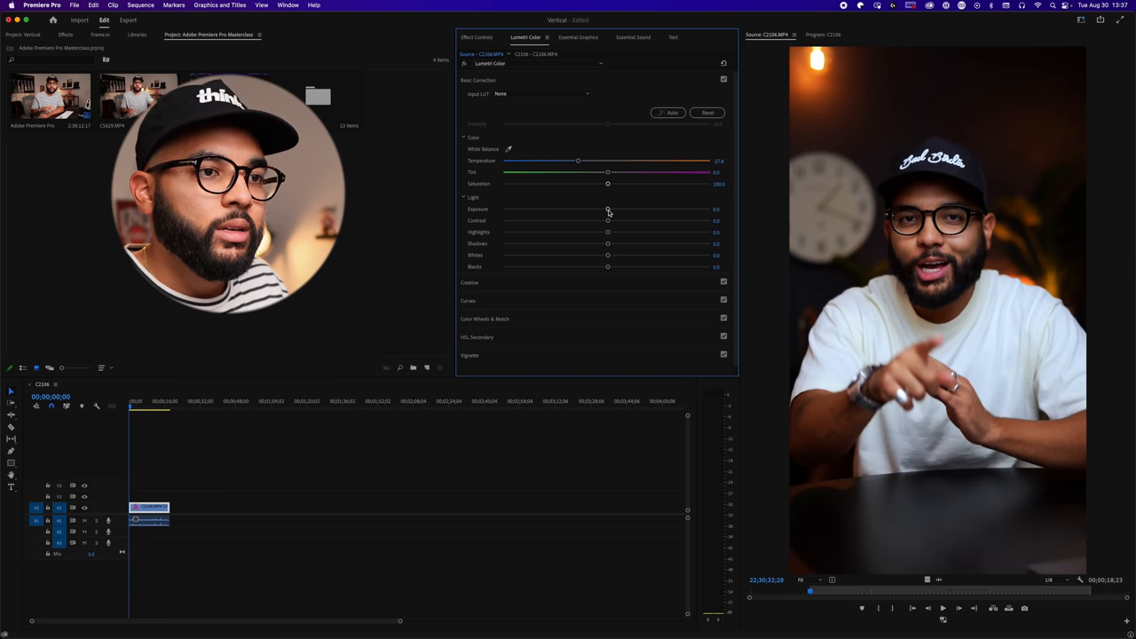
{"action": "left_click_drag", "start_coordinate": [607, 209], "coordinate": [620, 210]}
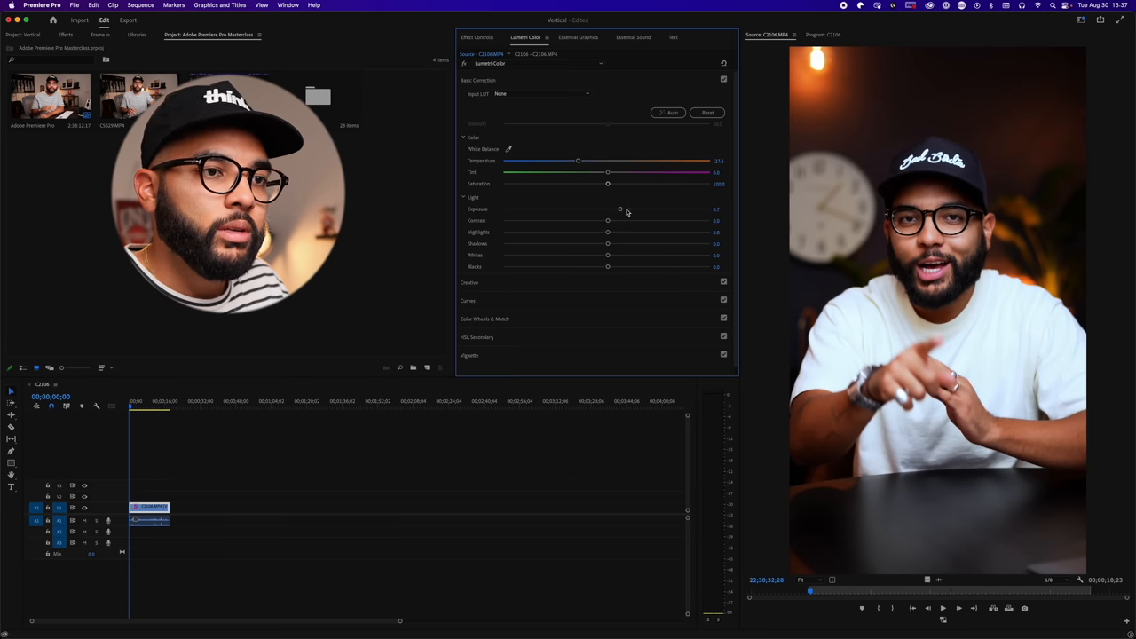
{"action": "left_click_drag", "start_coordinate": [608, 266], "coordinate": [586, 266]}
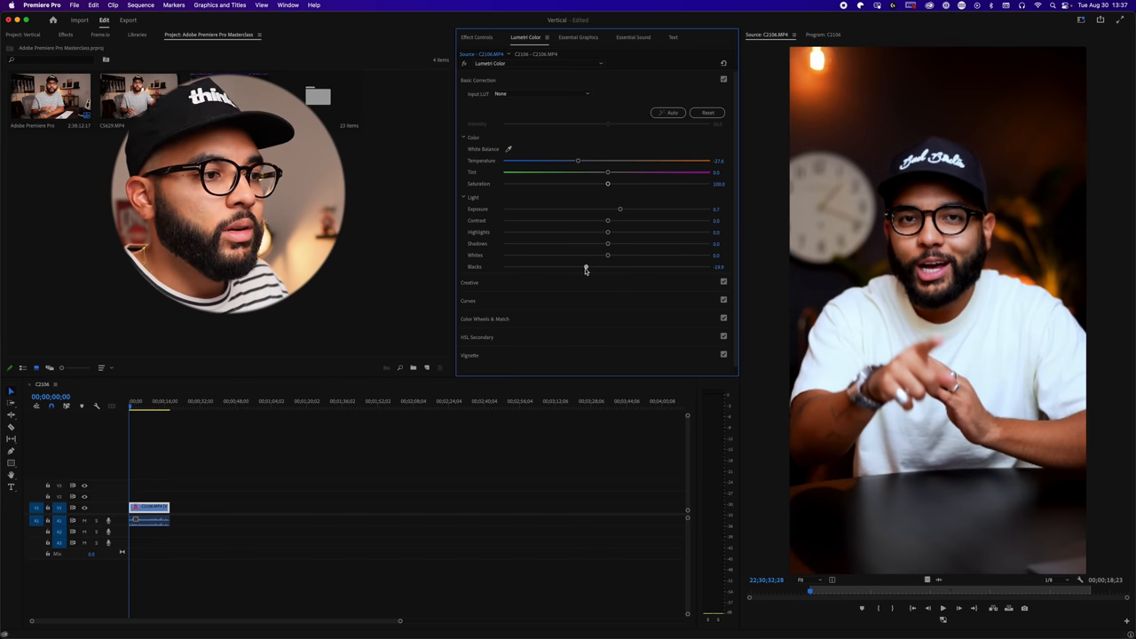
{"action": "left_click", "coordinate": [470, 97]}
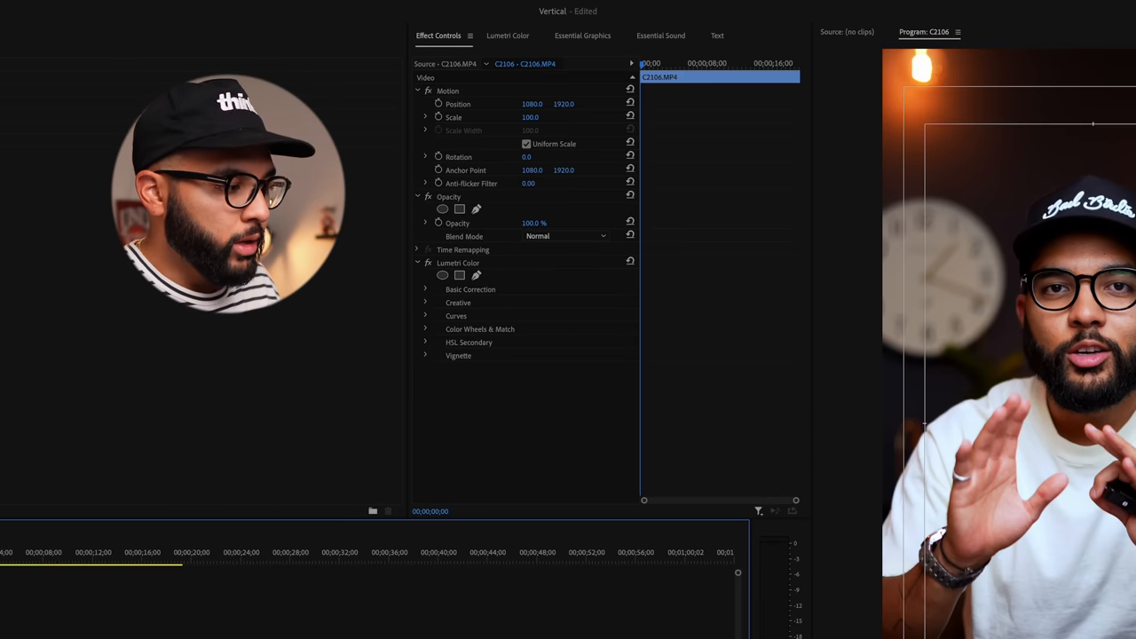
Step: Transcribe sequence C2106 between its in and out points and open Create captions
{"action": "left_click", "coordinate": [182, 564]}
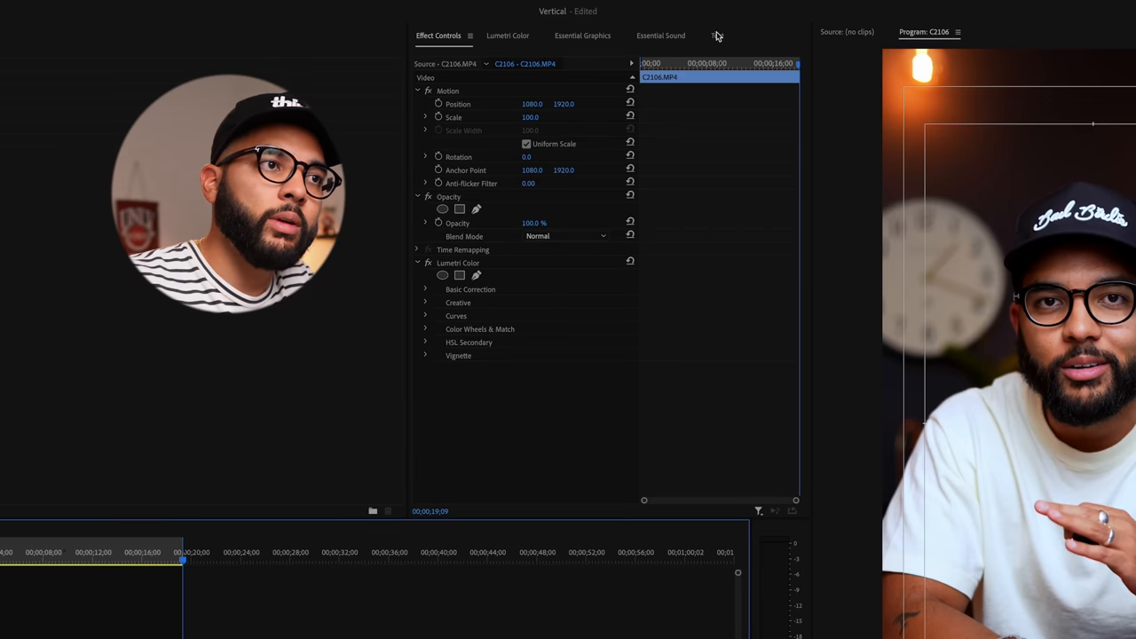
{"action": "left_click", "coordinate": [717, 36]}
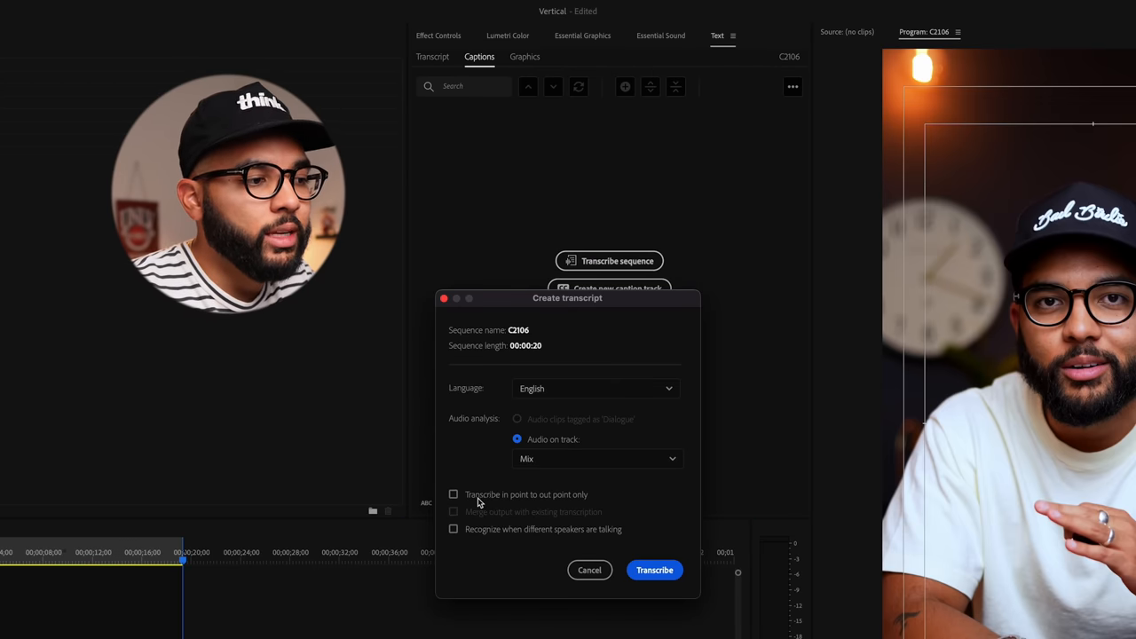
{"action": "left_click", "coordinate": [454, 495]}
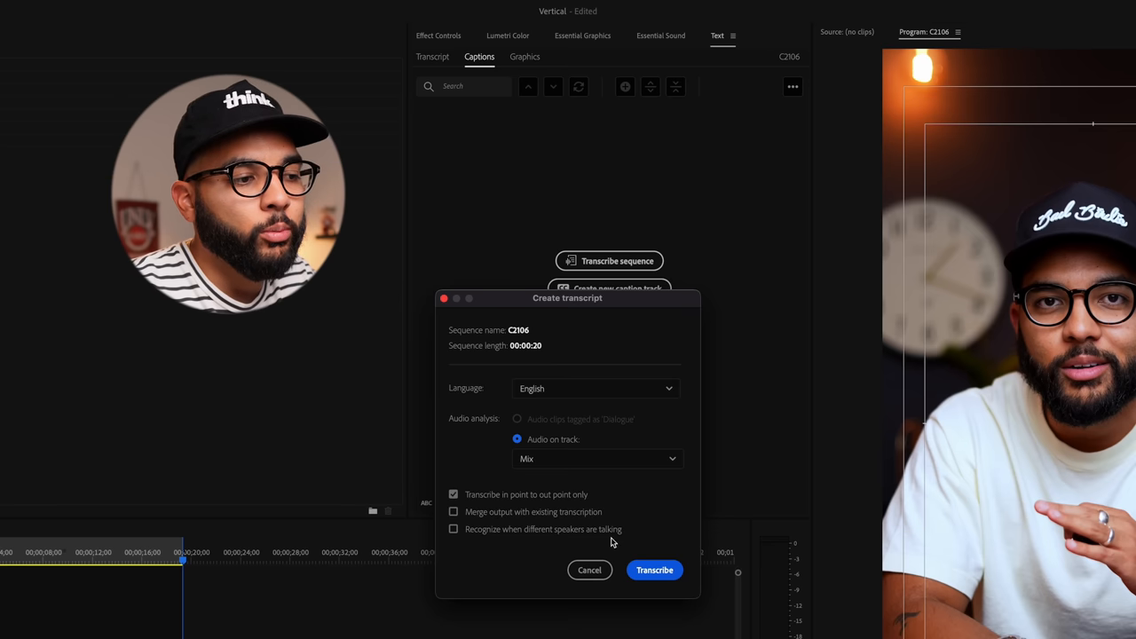
{"action": "left_click", "coordinate": [654, 570]}
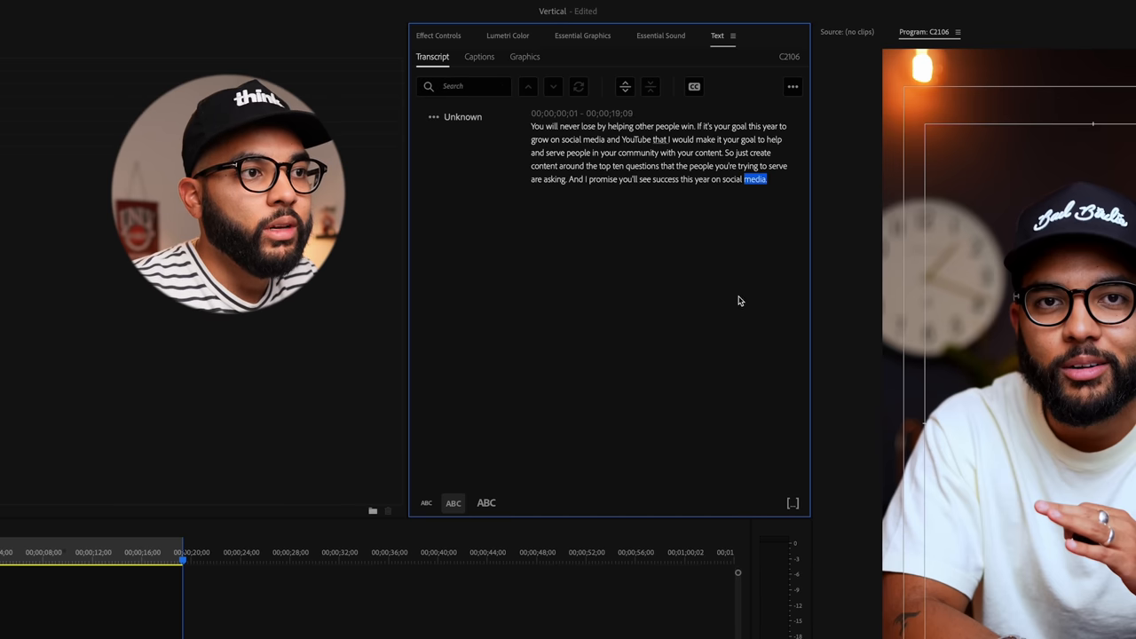
{"action": "mouse_move", "coordinate": [694, 86]}
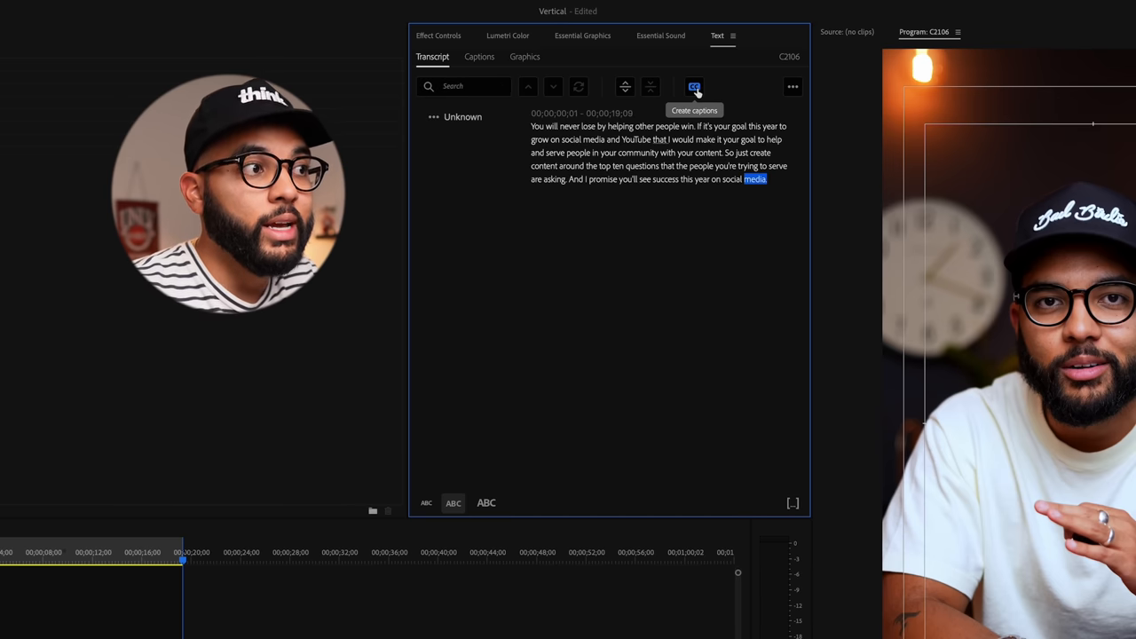
{"action": "left_click", "coordinate": [694, 86]}
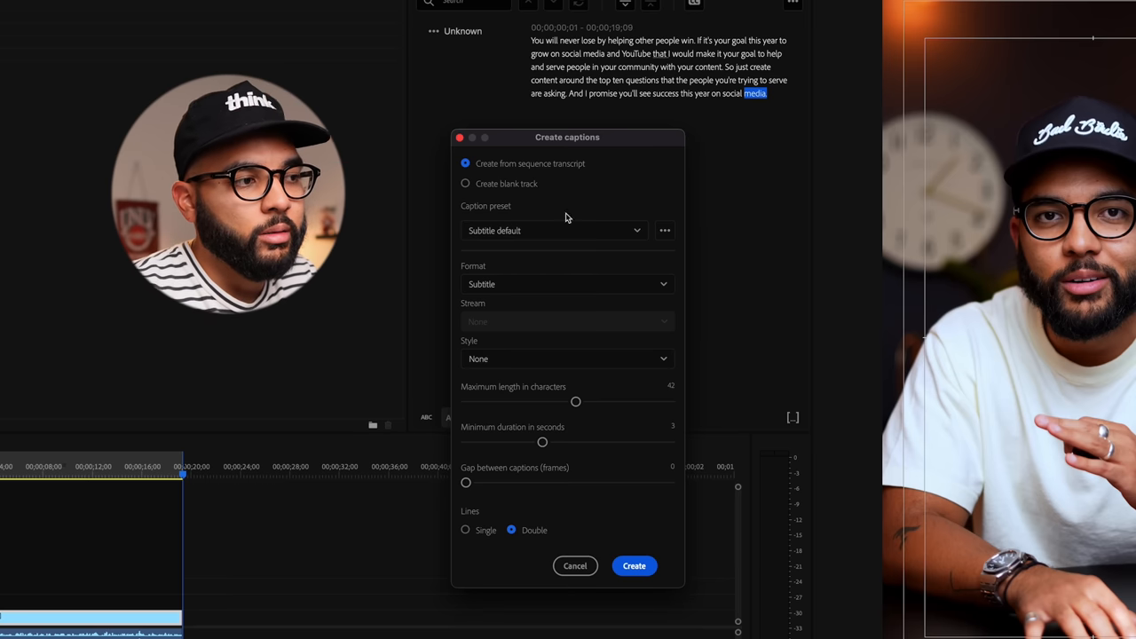
{"action": "mouse_move", "coordinate": [653, 510]}
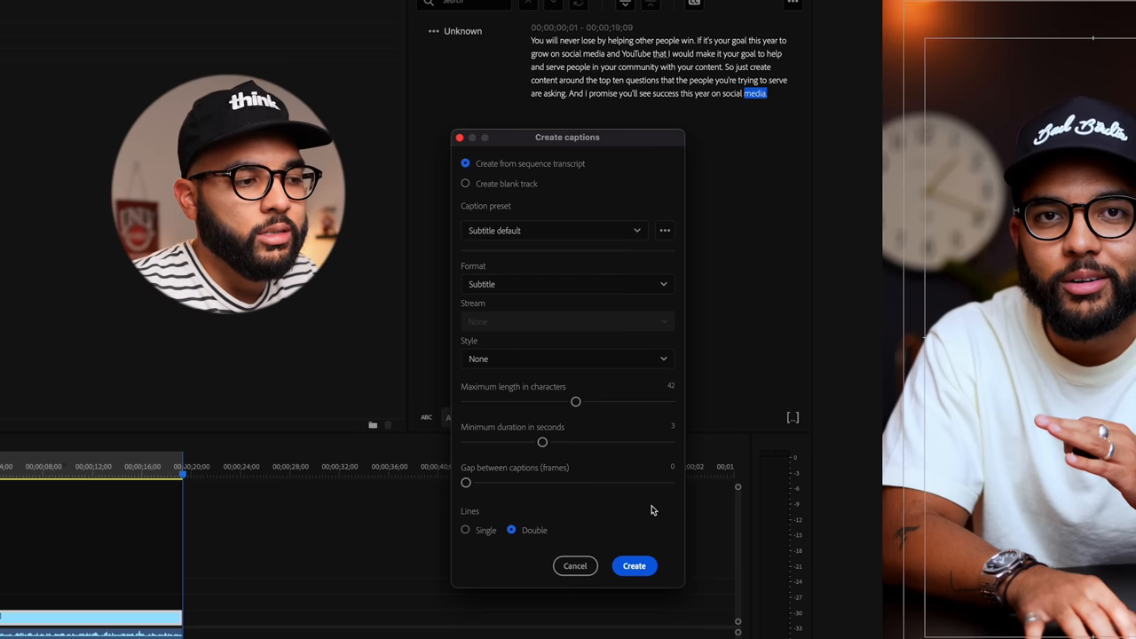
Step: Create double-line captions with the default Subtitle format
{"action": "left_click", "coordinate": [634, 565]}
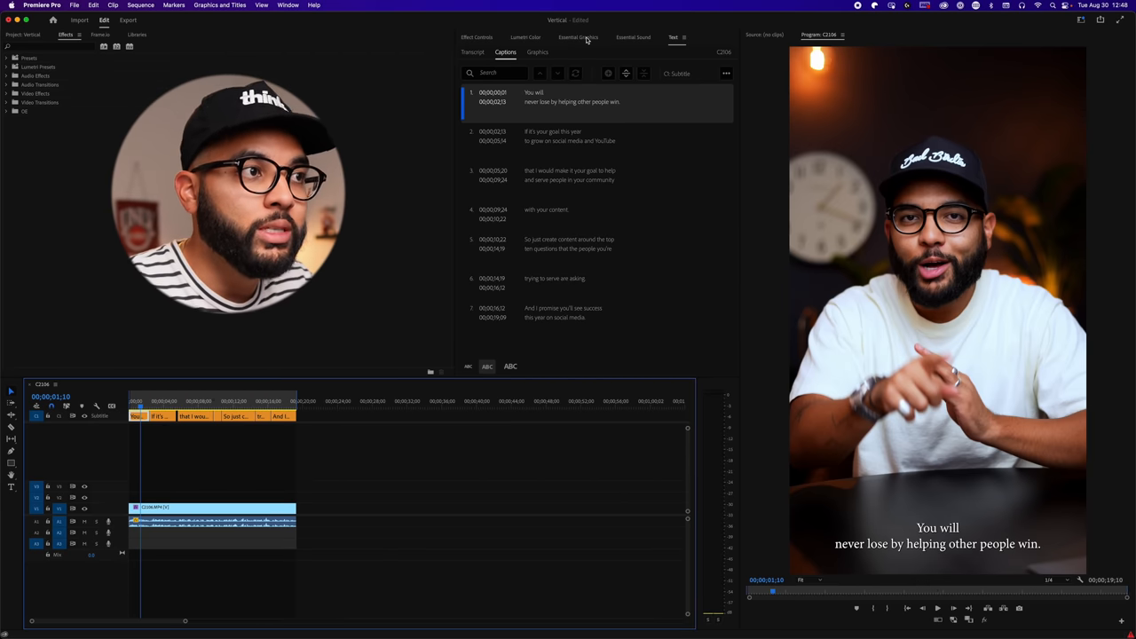
Step: Search 'helv' in Essential Graphics and apply Helvetica Bold to the captions
{"action": "left_click", "coordinate": [578, 38]}
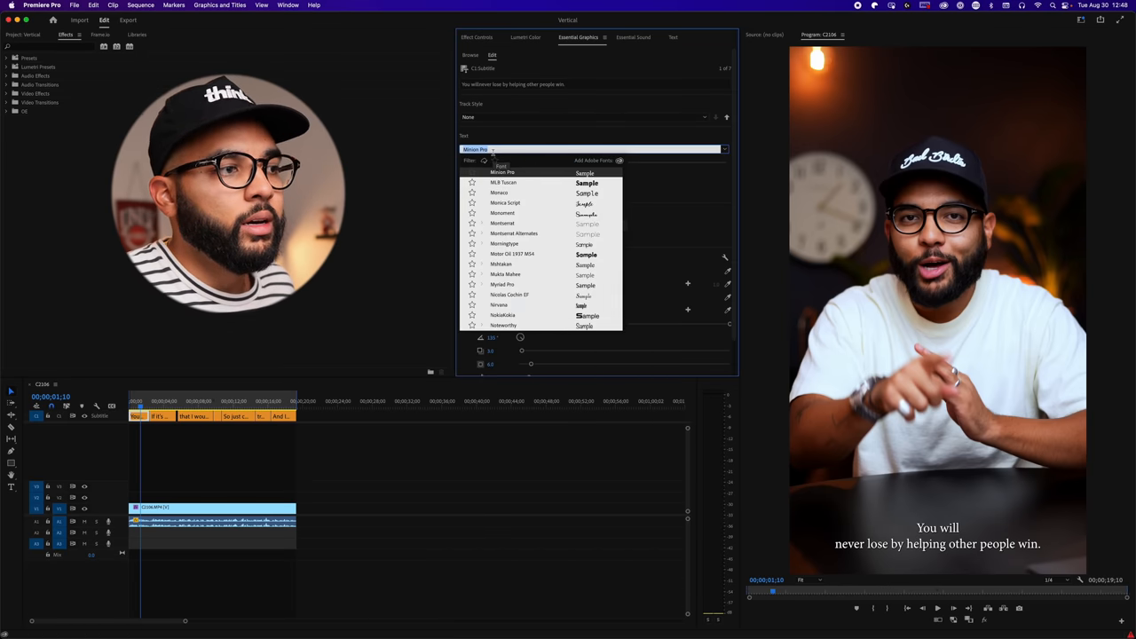
{"action": "type", "text": "helv"}
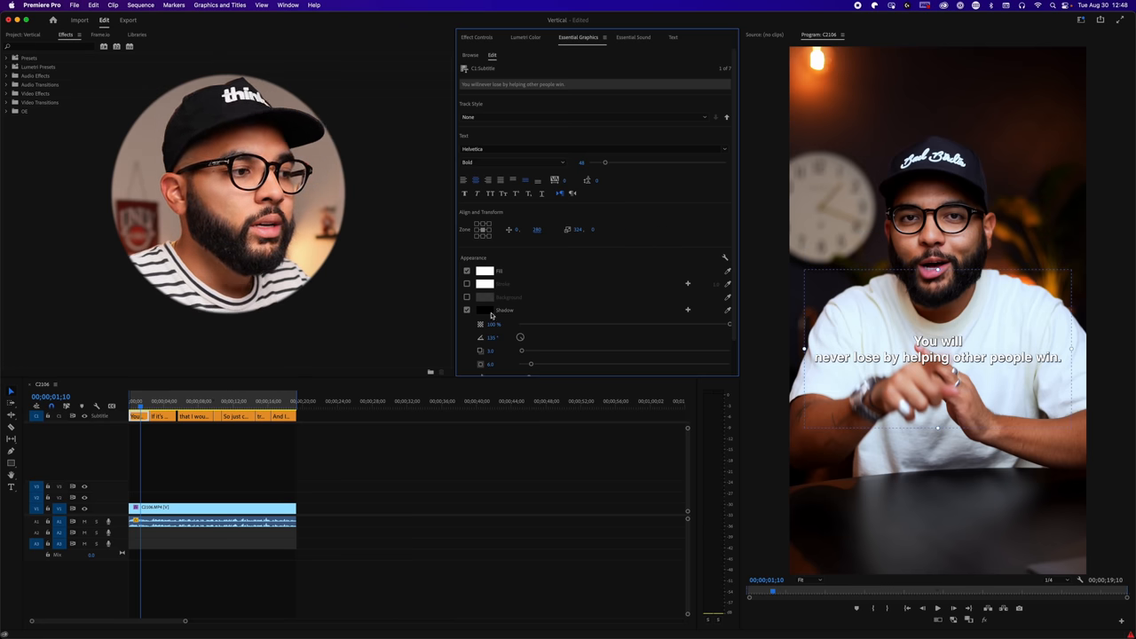
Step: Replace the shadow with a 100% opaque background box, enable All Caps, and shrink text to 36
{"action": "left_click", "coordinate": [467, 309]}
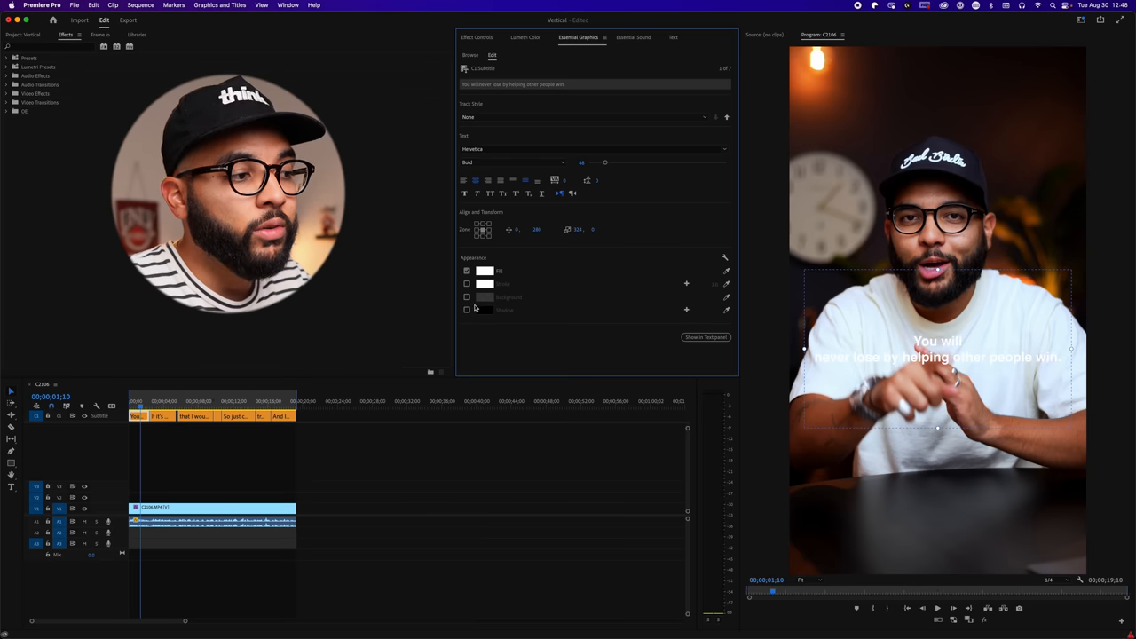
{"action": "left_click", "coordinate": [468, 298]}
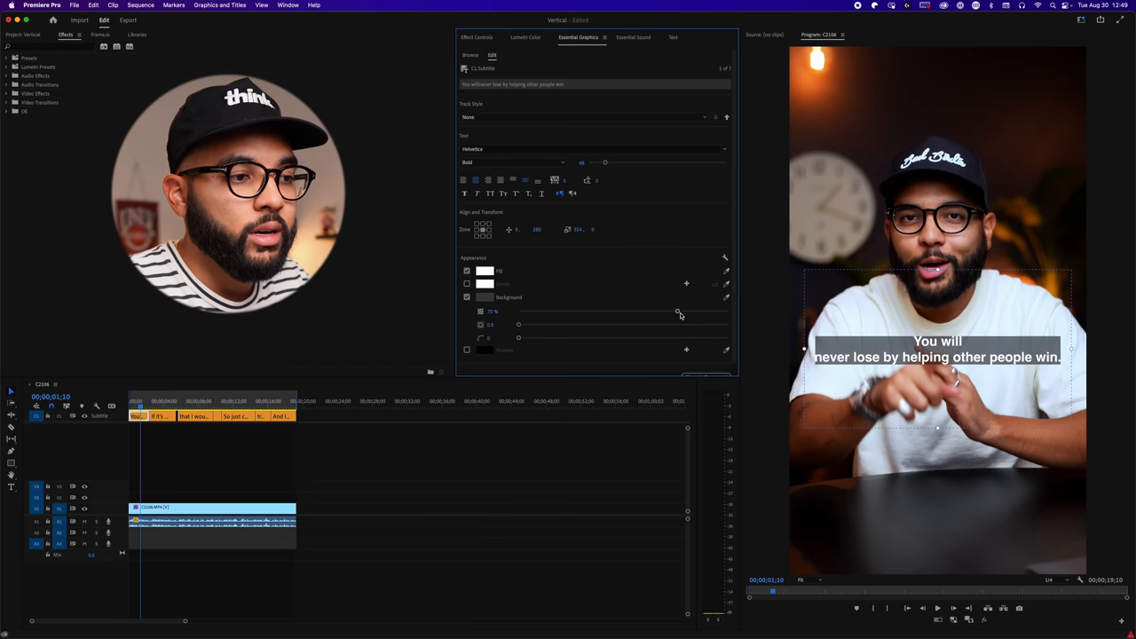
{"action": "left_click_drag", "start_coordinate": [520, 324], "coordinate": [519, 311]}
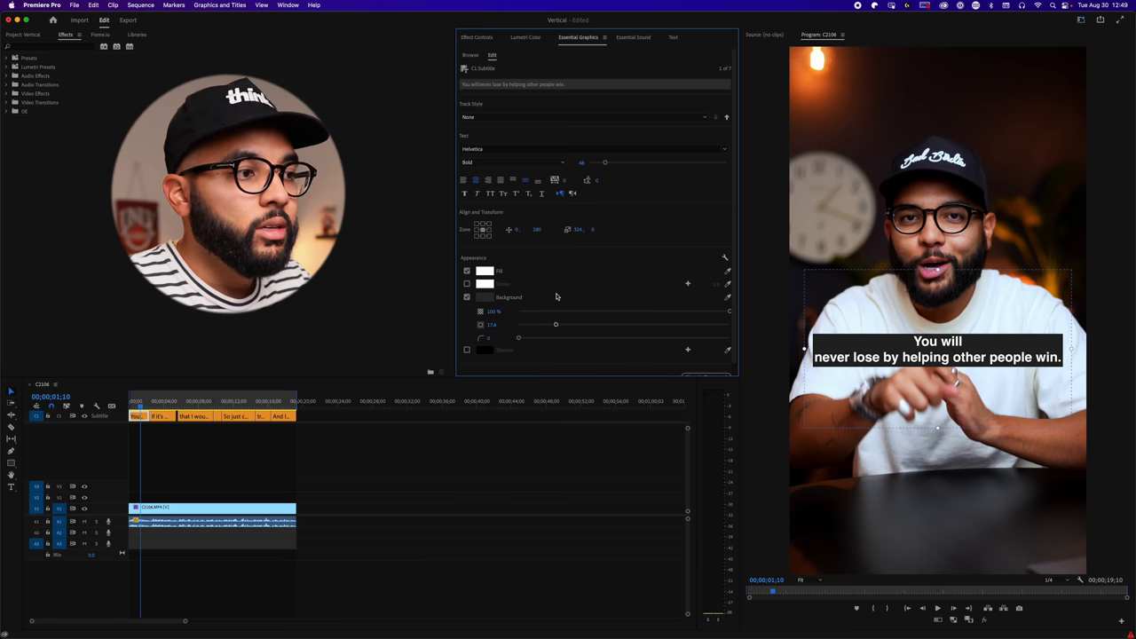
{"action": "left_click", "coordinate": [496, 193]}
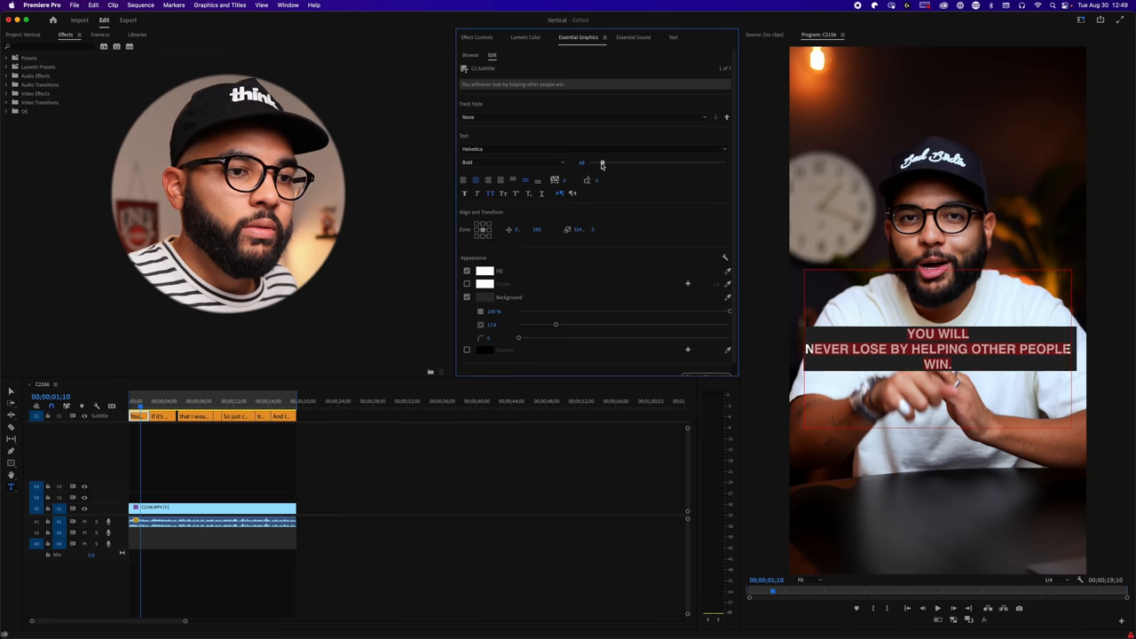
{"action": "left_click_drag", "start_coordinate": [582, 163], "coordinate": [600, 165]}
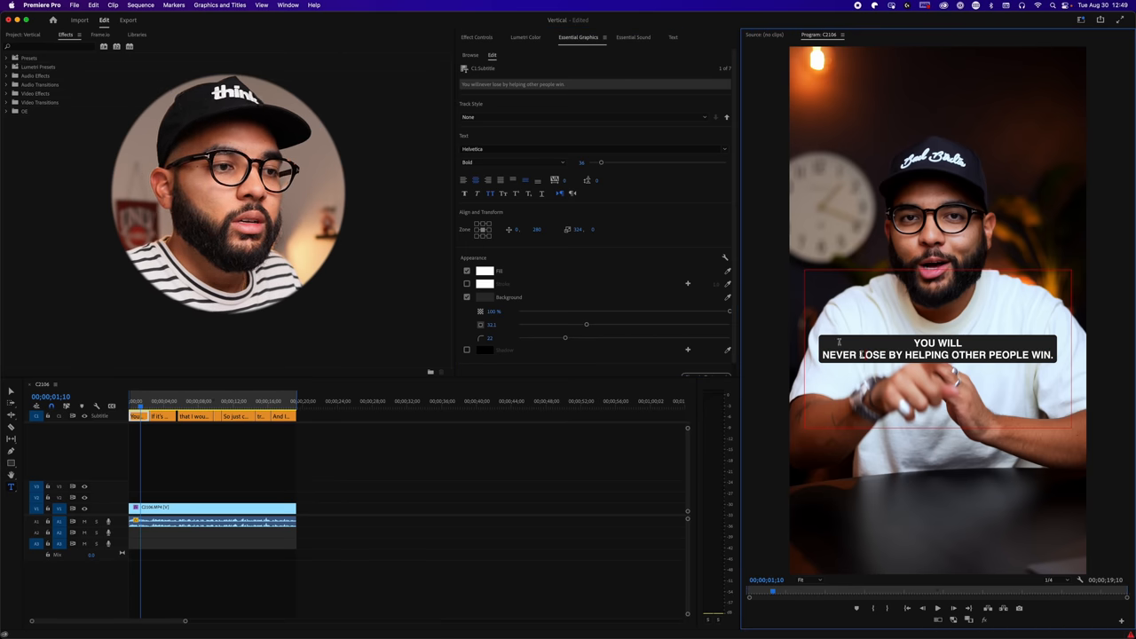
Step: Save the caption formatting as a new track style named 'OE HELVETICA'
{"action": "left_click", "coordinate": [585, 116]}
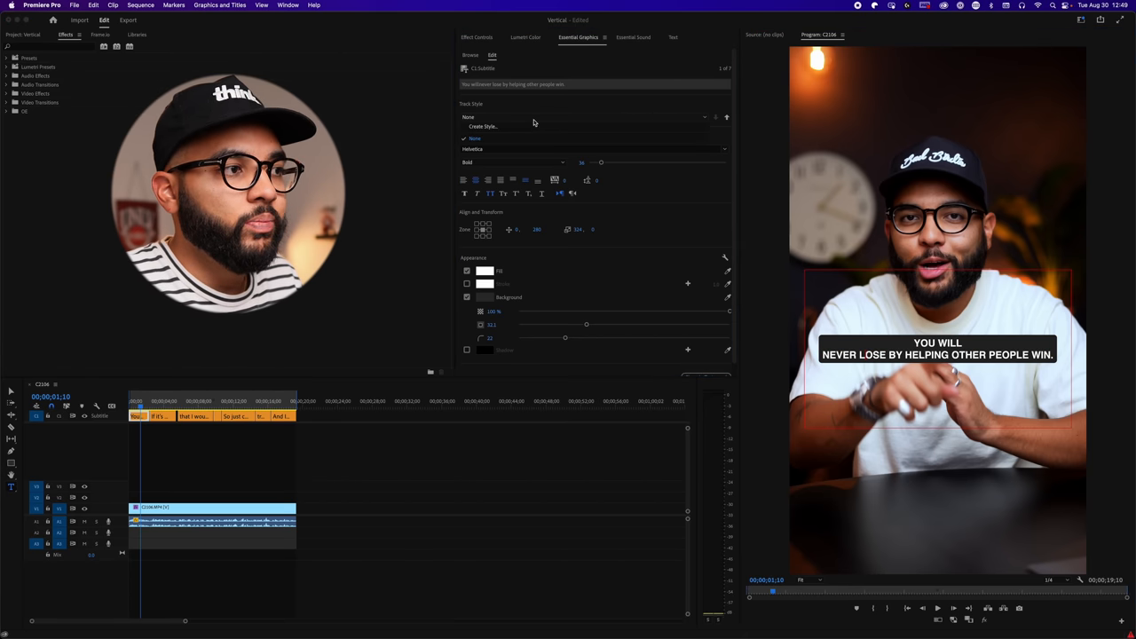
{"action": "left_click", "coordinate": [483, 126]}
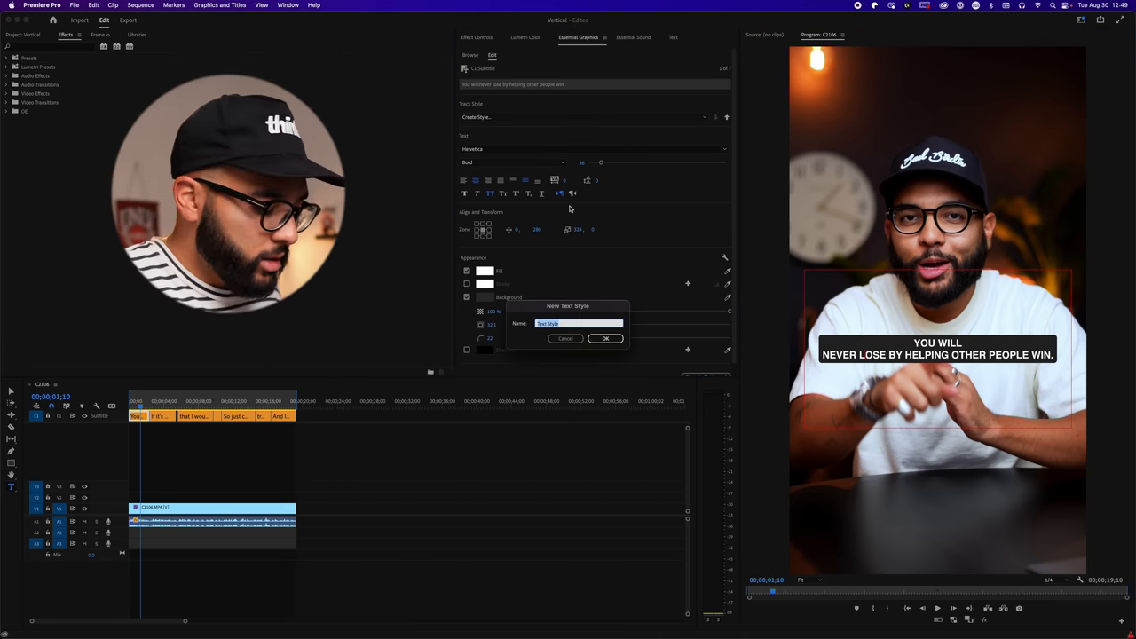
{"action": "type", "text": "OE HELVETICA"}
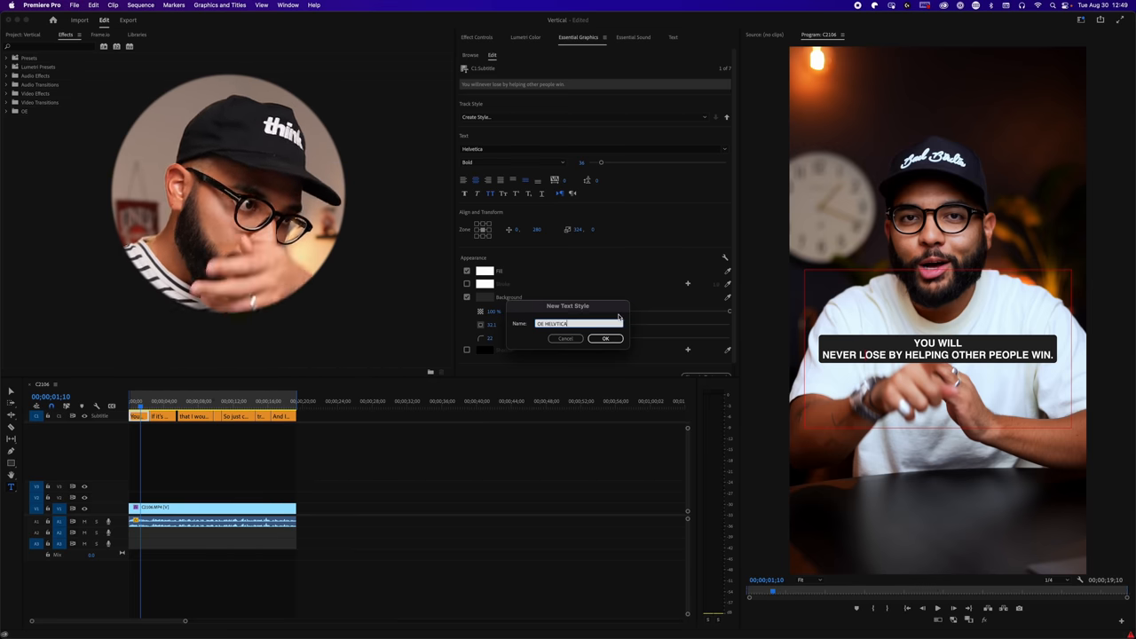
{"action": "left_click", "coordinate": [605, 339]}
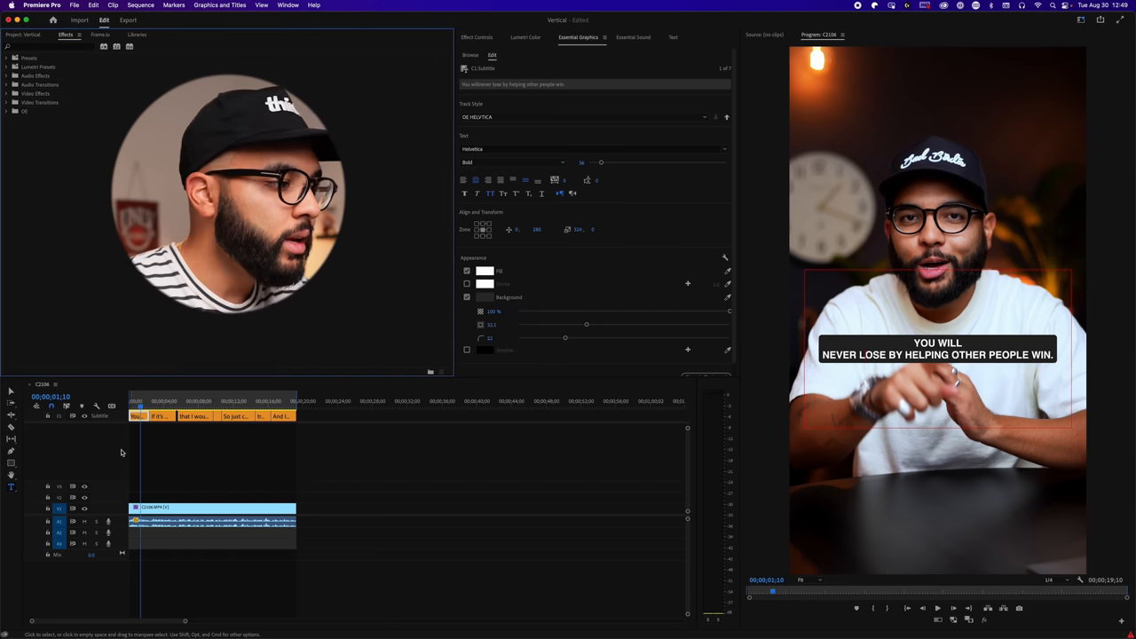
Step: Check the captions' styling on the timeline, then open Export for sequence C2106
{"action": "left_click", "coordinate": [186, 401]}
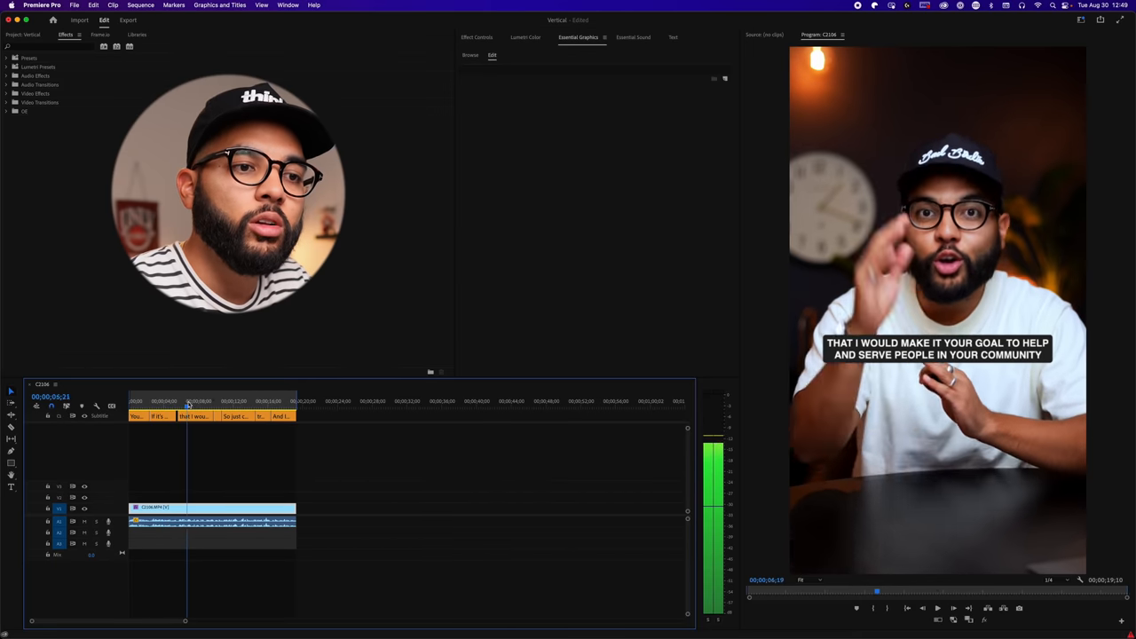
{"action": "left_click", "coordinate": [264, 401]}
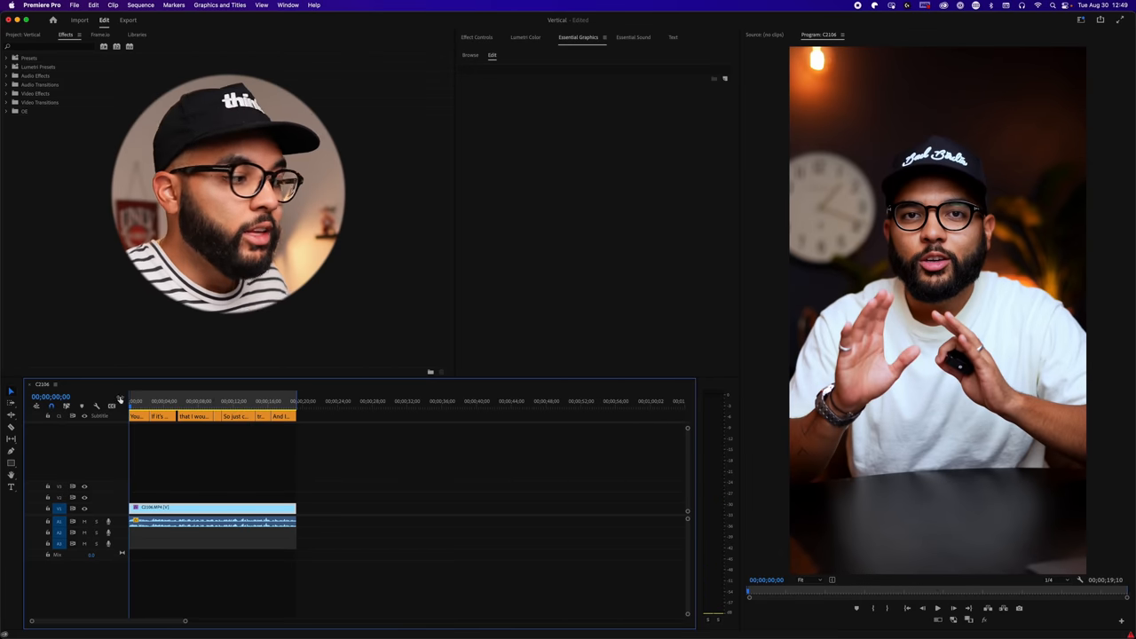
{"action": "left_click", "coordinate": [138, 401]}
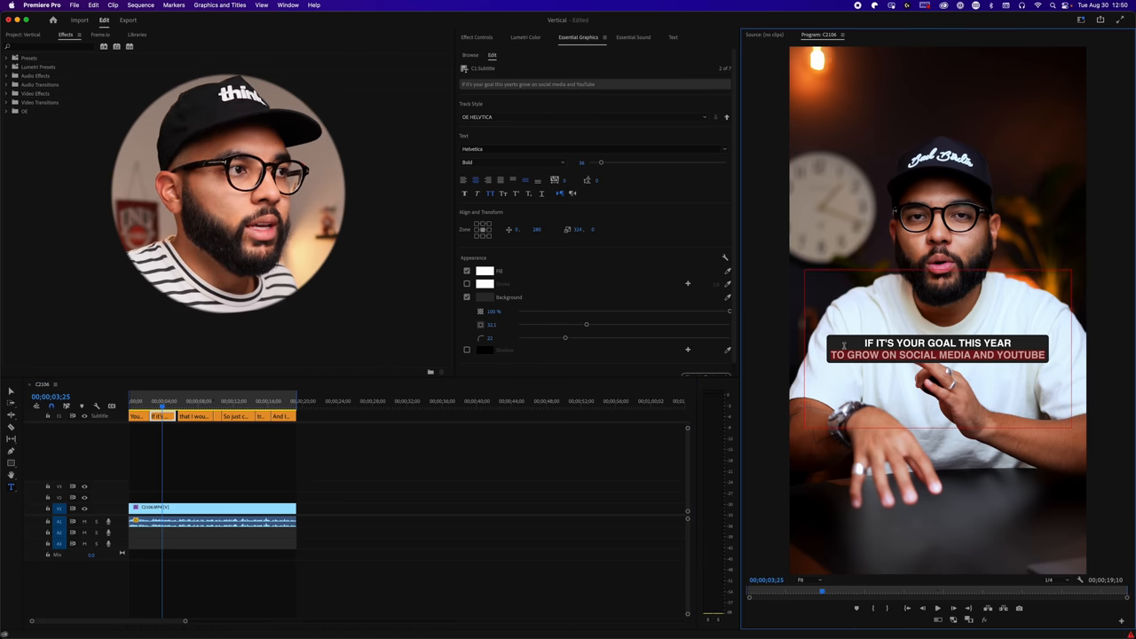
{"action": "left_click", "coordinate": [672, 37]}
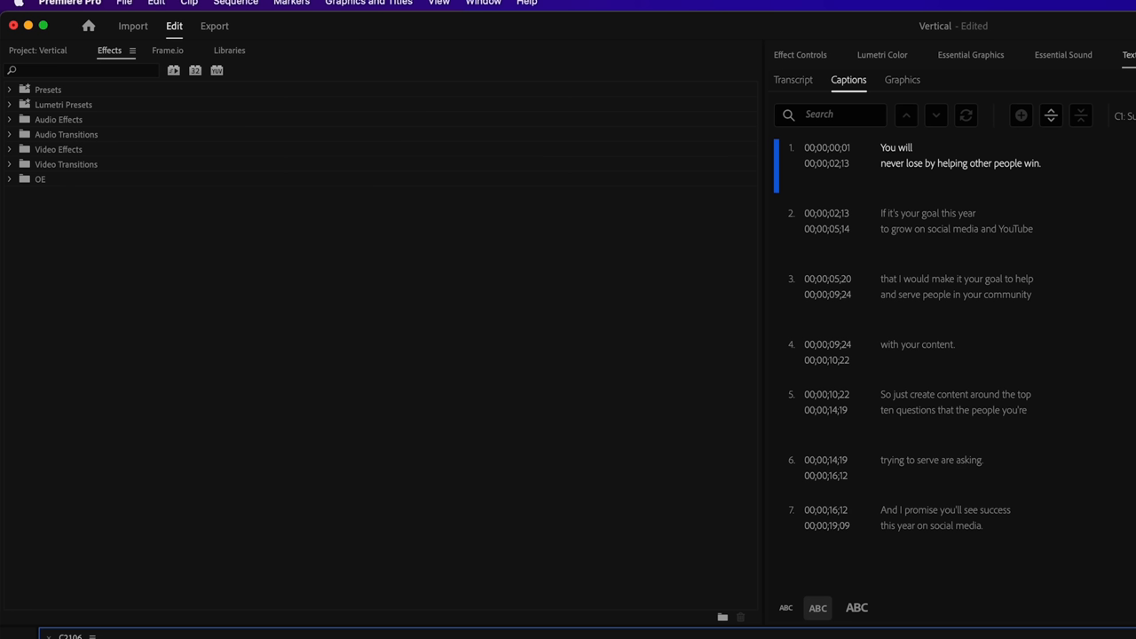
{"action": "mouse_move", "coordinate": [229, 52]}
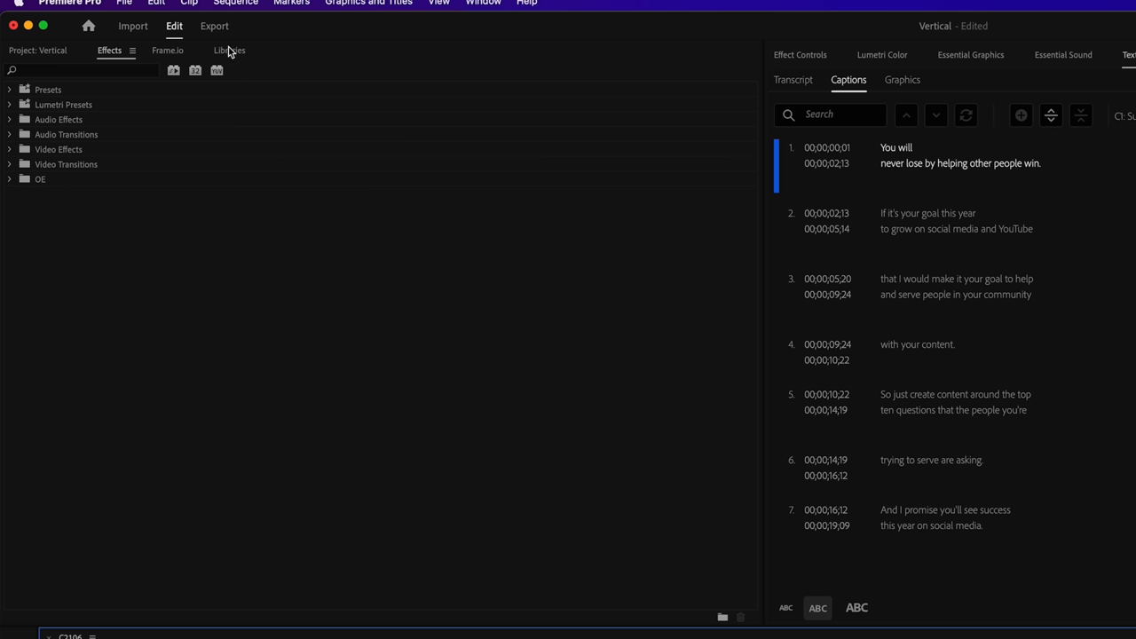
{"action": "left_click", "coordinate": [213, 25]}
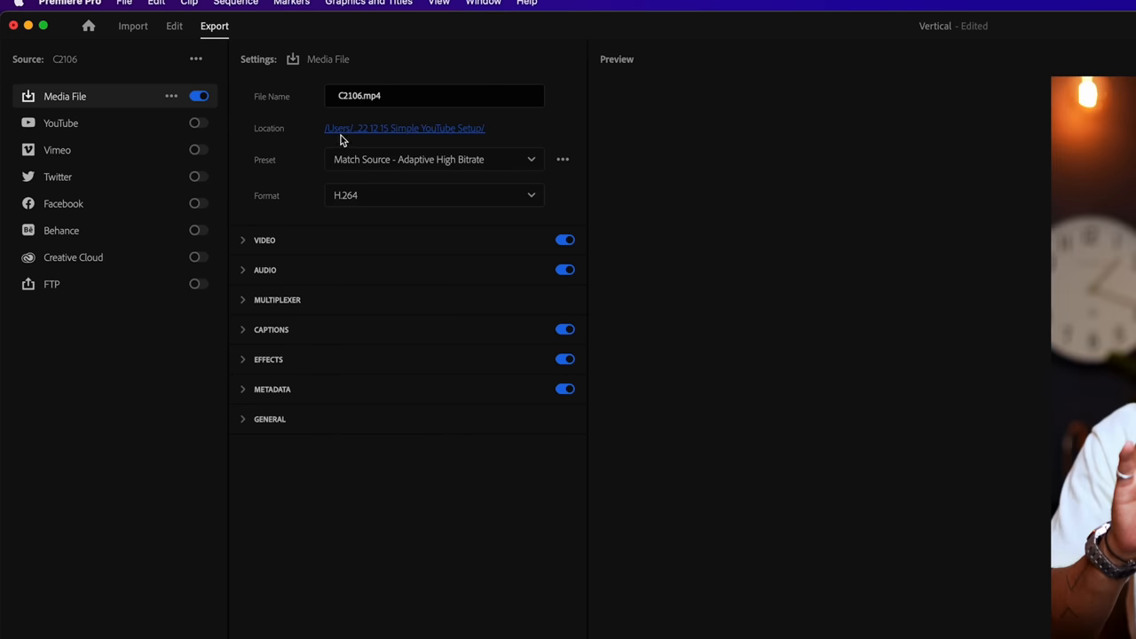
Step: Apply the High Quality 1080p HD preset for 1920×1080 H.264 and show Video settings
{"action": "left_click", "coordinate": [434, 159]}
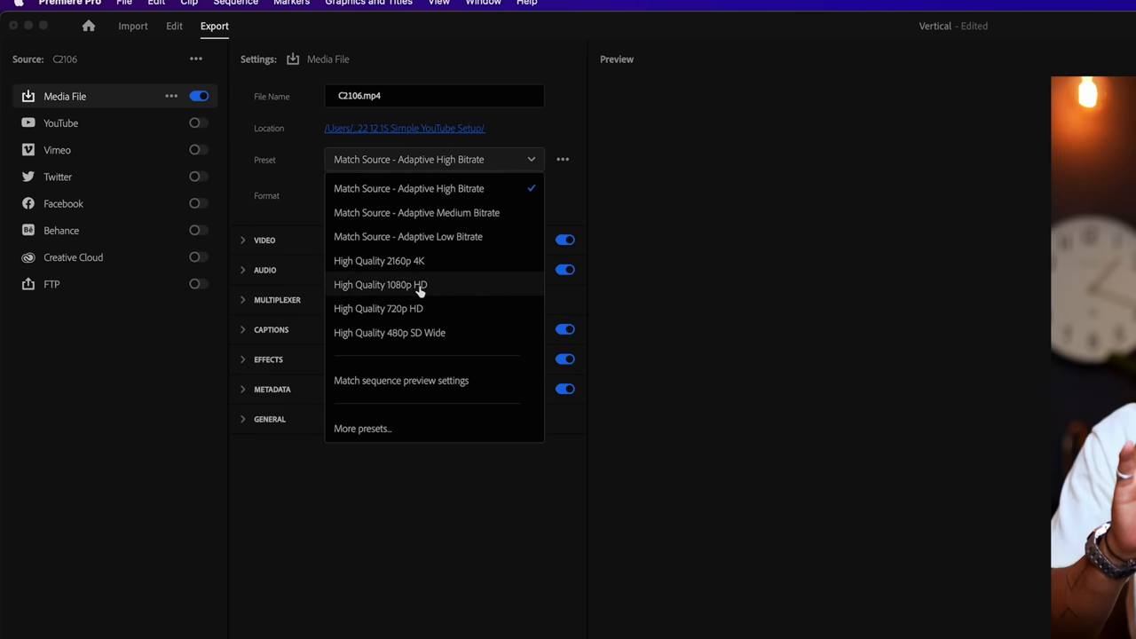
{"action": "left_click", "coordinate": [380, 284]}
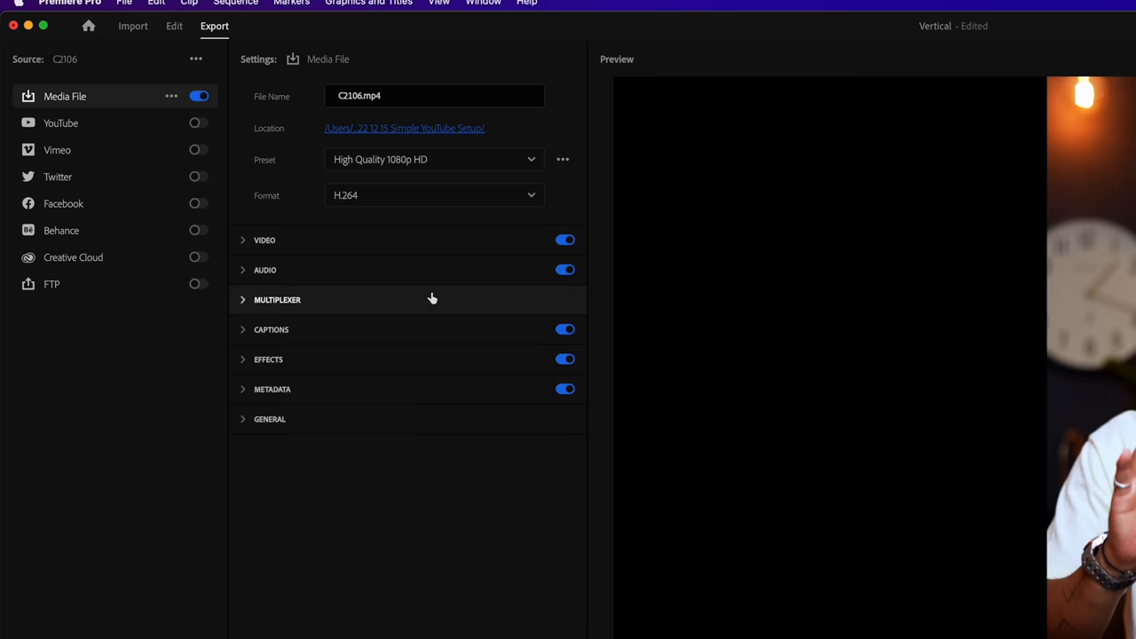
{"action": "left_click", "coordinate": [264, 240]}
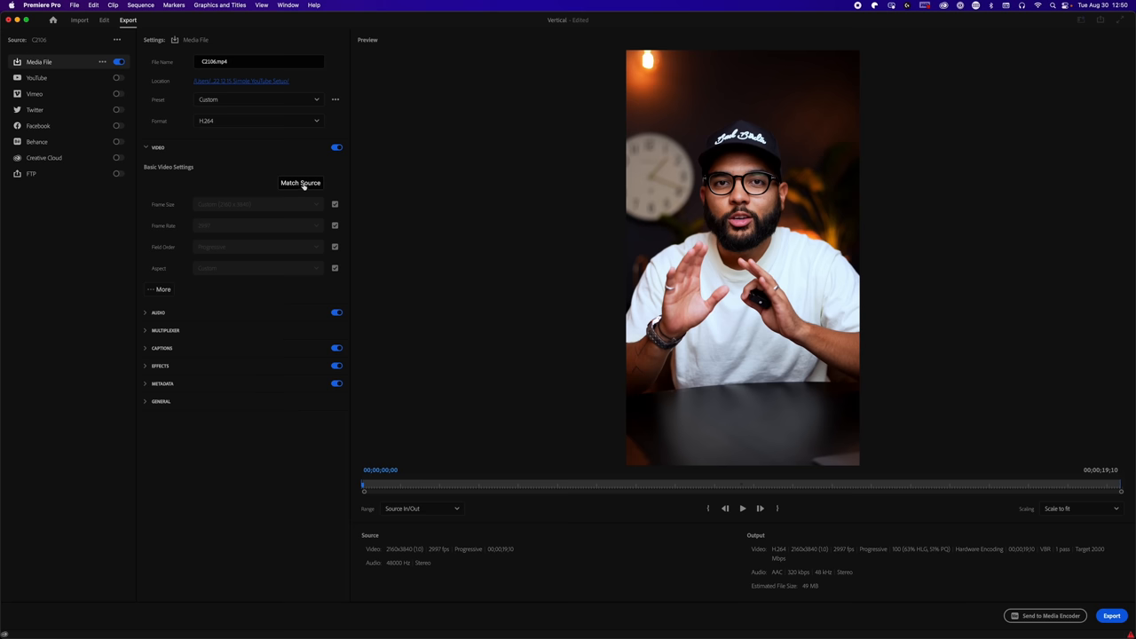
{"action": "mouse_move", "coordinate": [278, 168]}
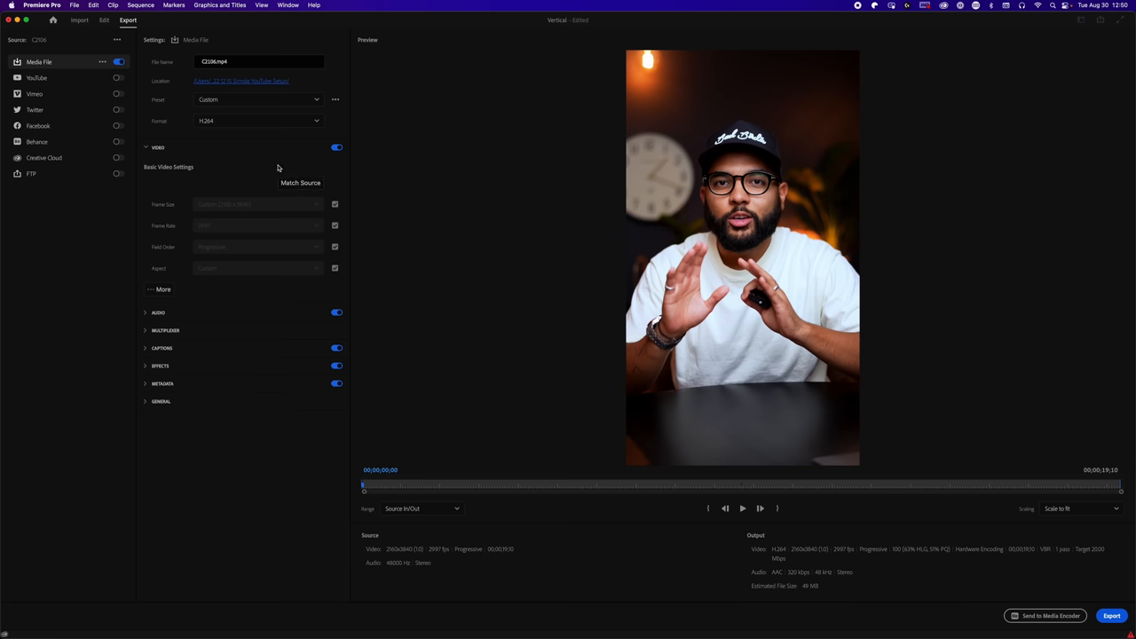
{"action": "left_click", "coordinate": [257, 100]}
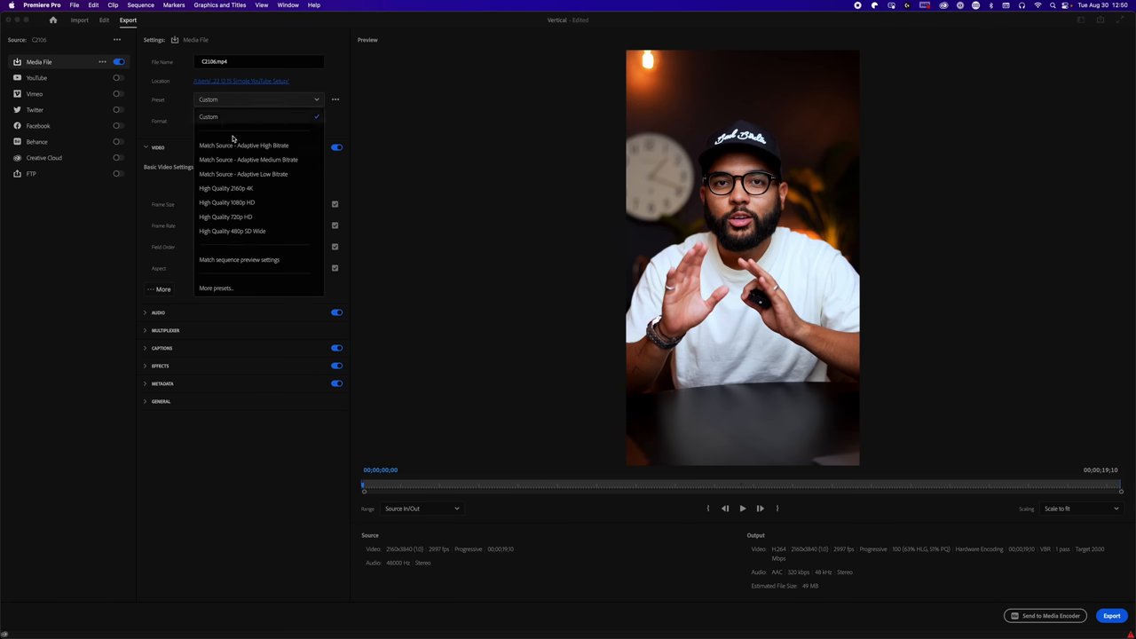
{"action": "left_click", "coordinate": [226, 201]}
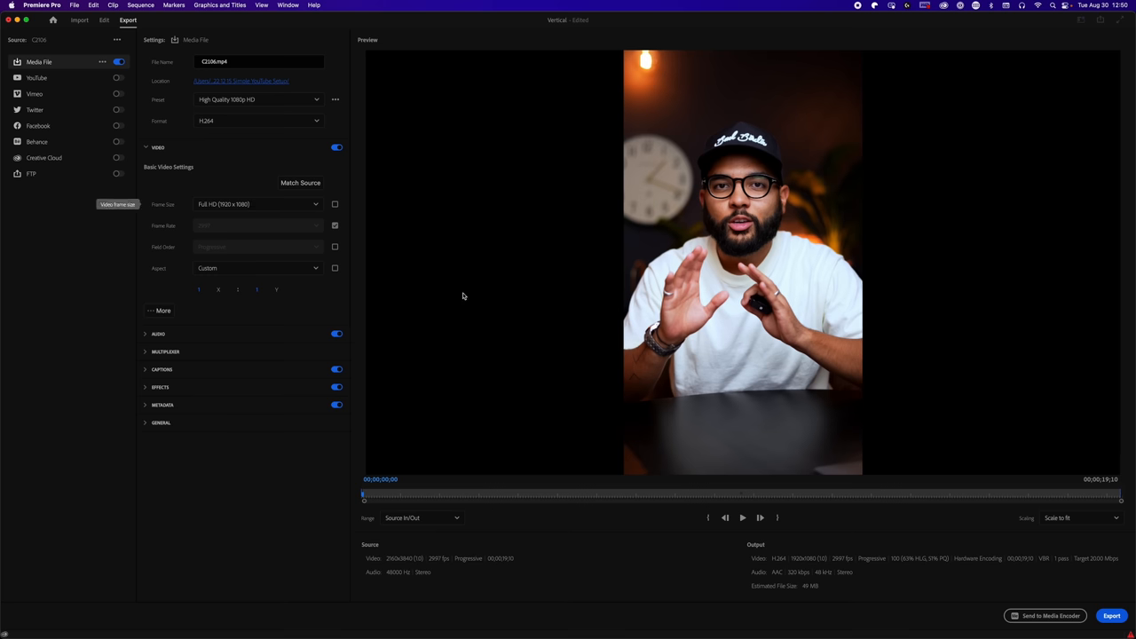